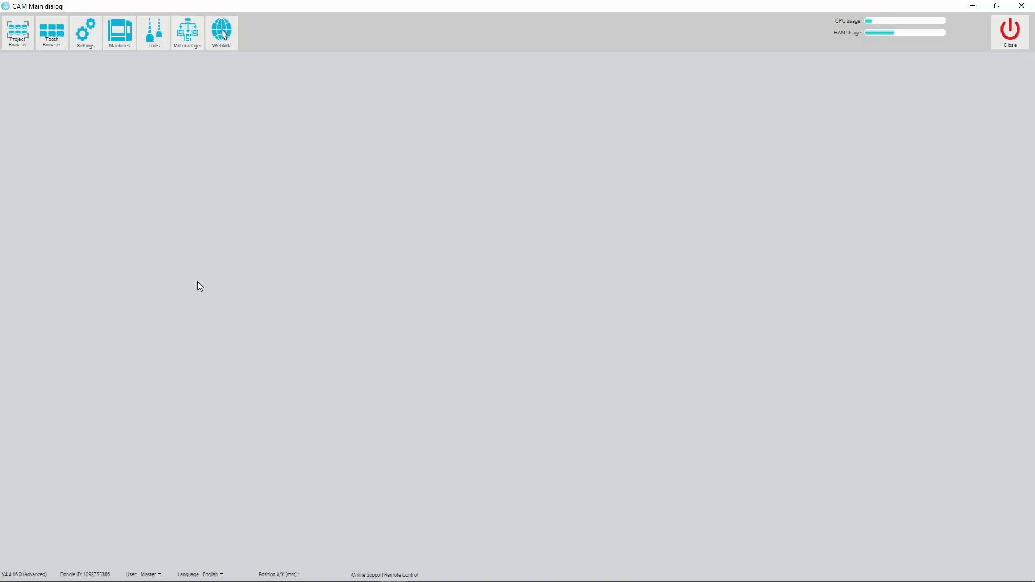
mouse_move(201, 275)
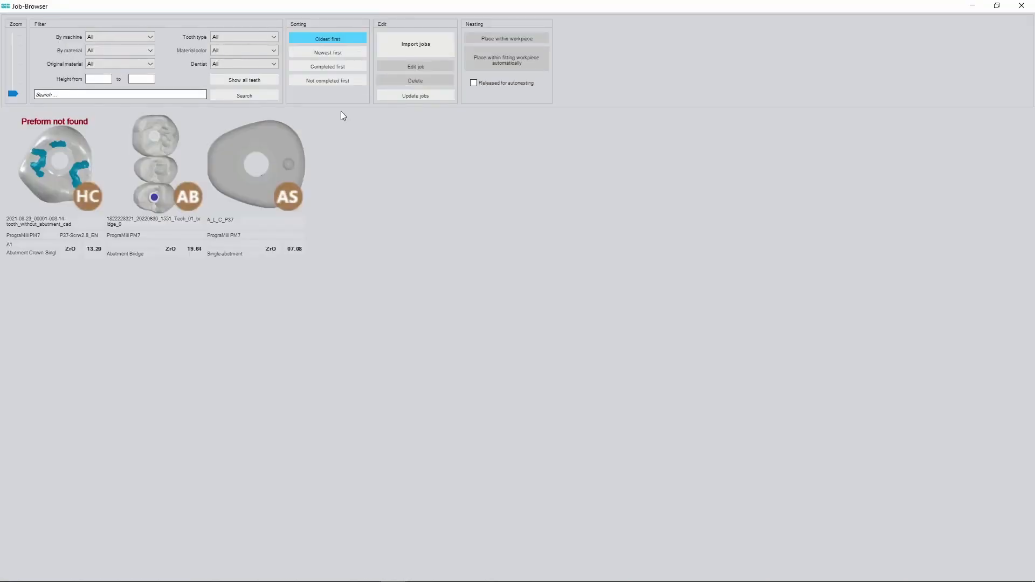
Re-import the 2022-03-04 tooth-without-abutment job file, overwriting the existing import.
left_click(415, 44)
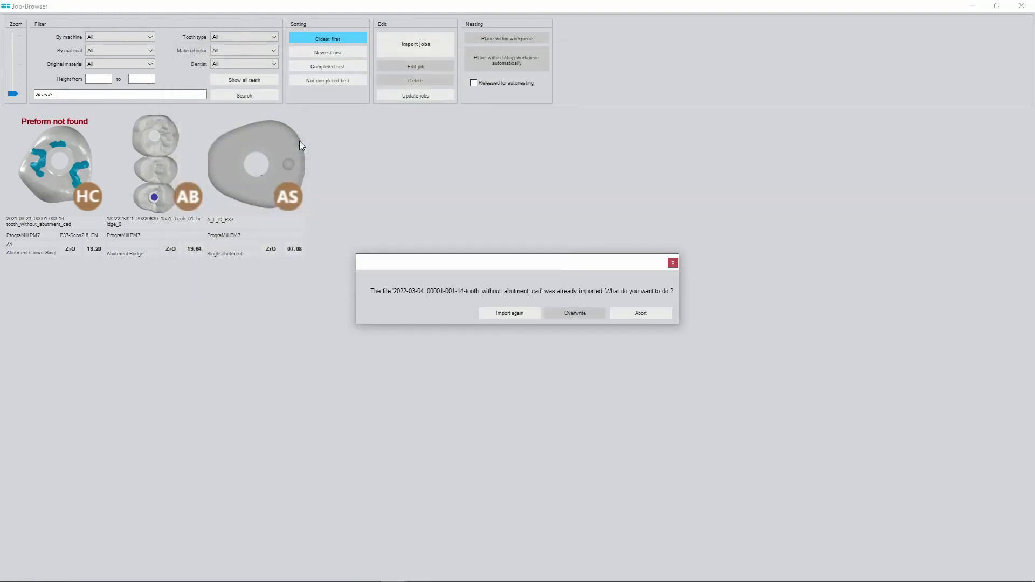
left_click(508, 312)
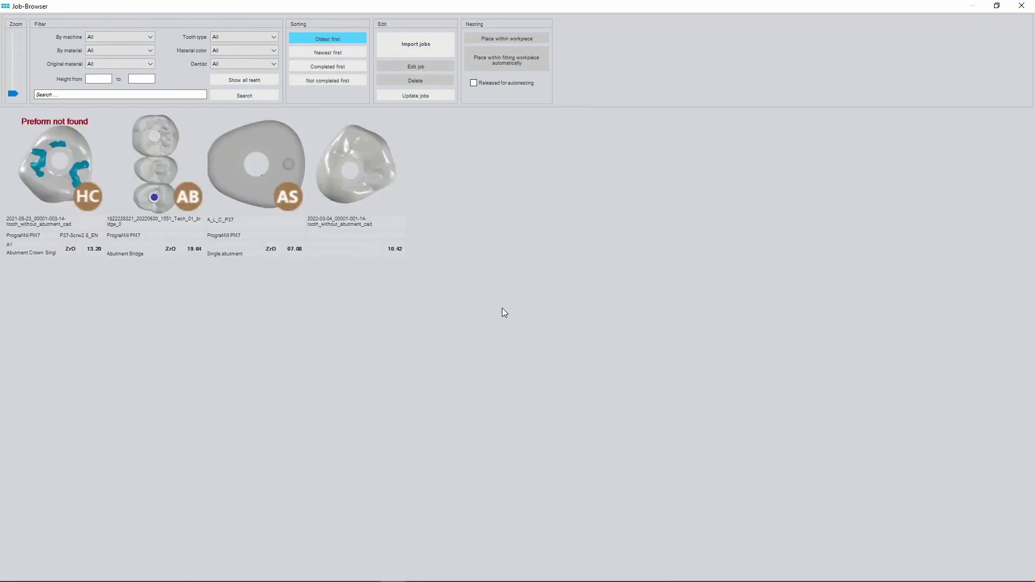
Open the new tooth job and assign the Imes 350i (5ax) machine with ZrO material.
double_click(354, 164)
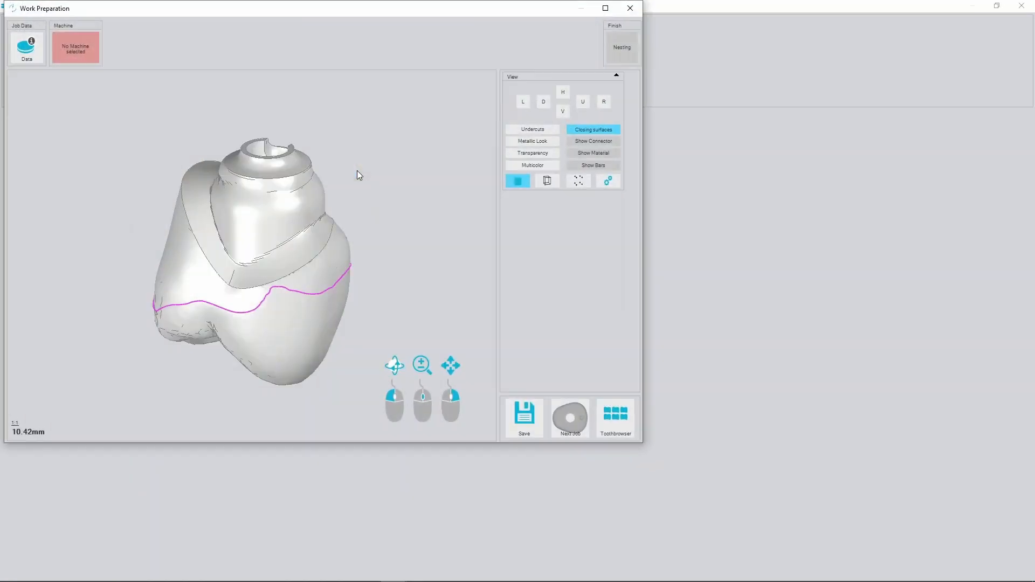
left_click(76, 47)
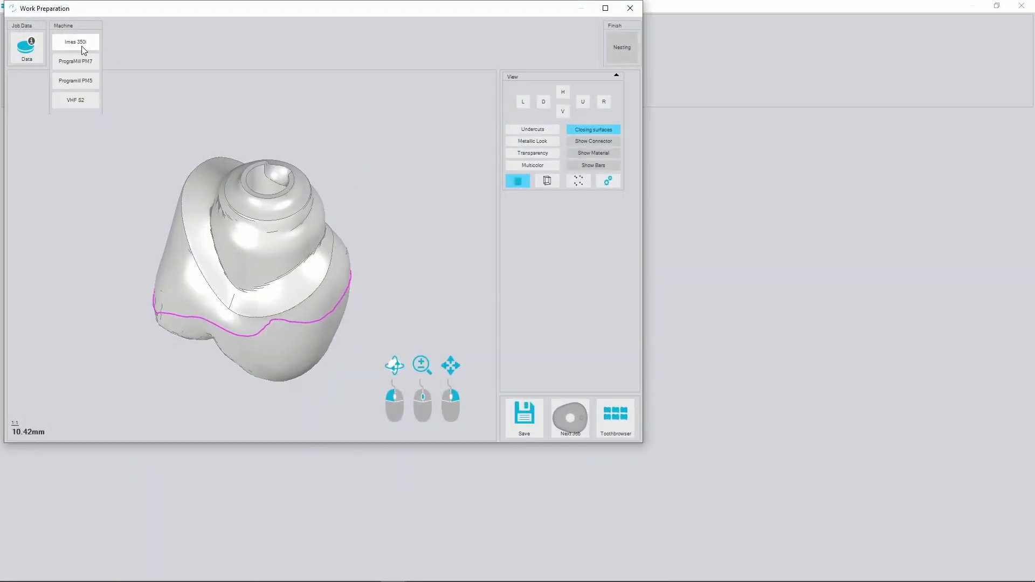
left_click(76, 42)
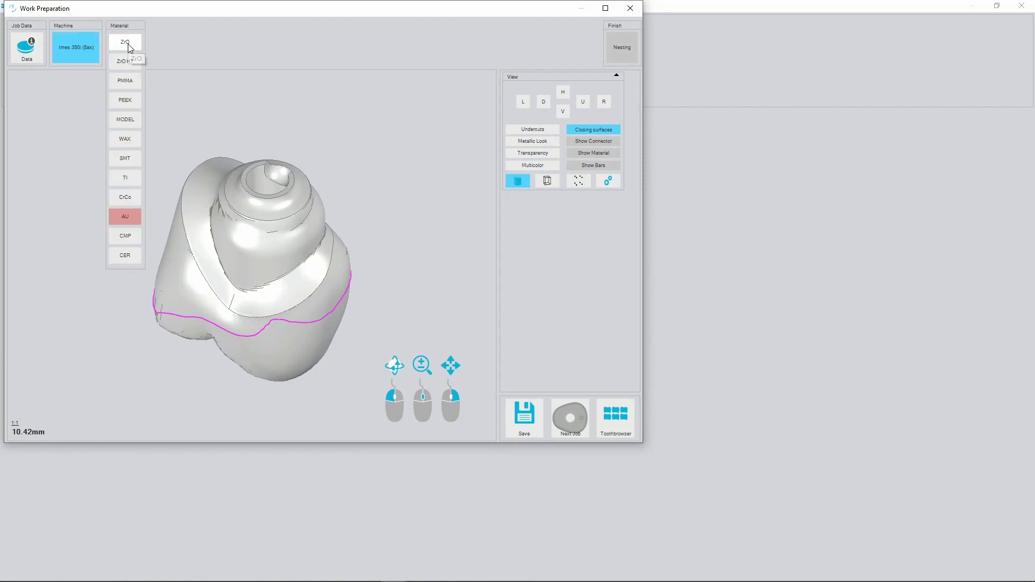
left_click(124, 42)
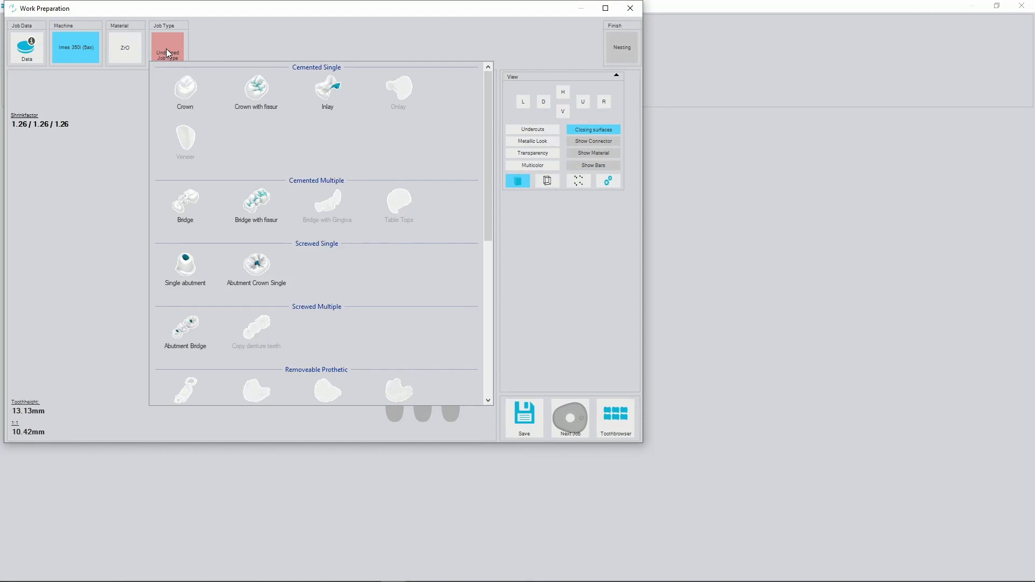
mouse_move(212, 192)
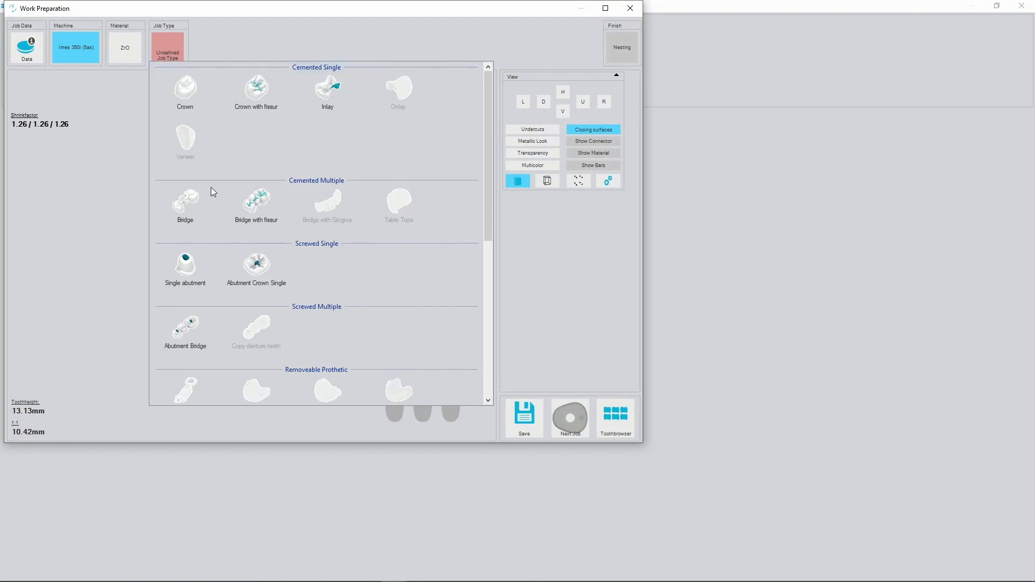
mouse_move(256, 285)
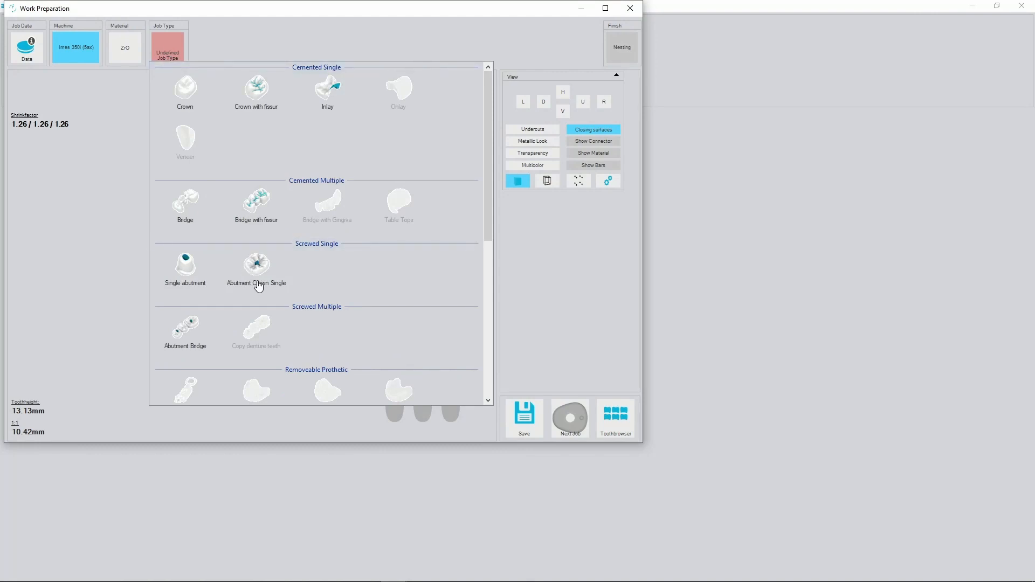
mouse_move(244, 289)
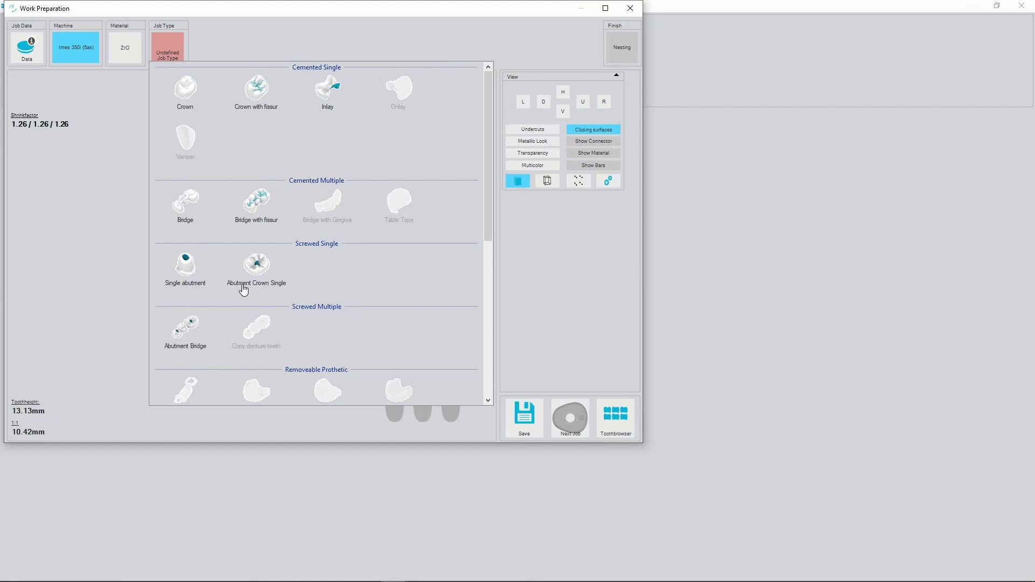
mouse_move(259, 280)
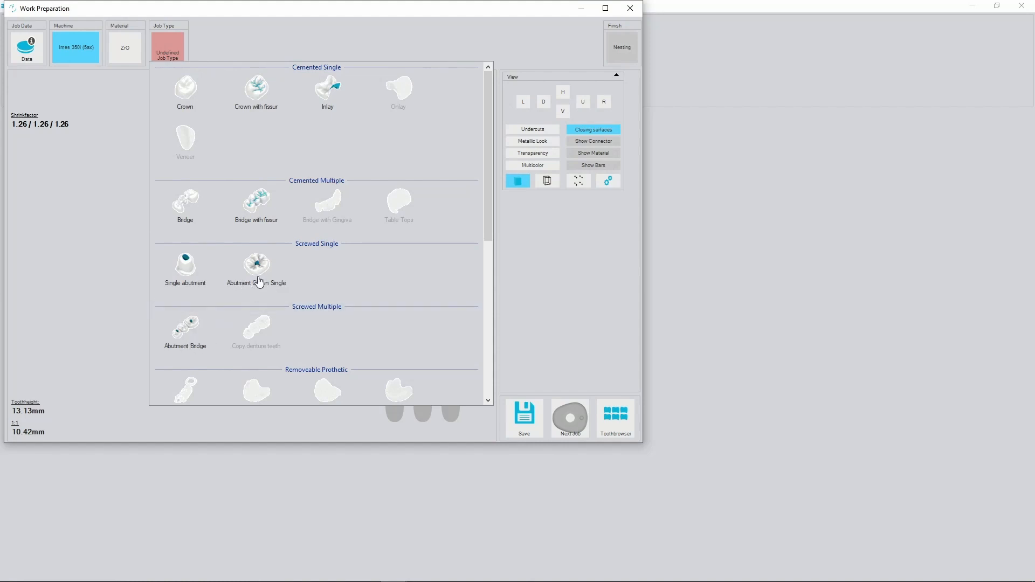
Set Abutment Crown Single with the TRI Implant Abutment Crown ZrO strategy and delete all mill directions.
left_click(255, 263)
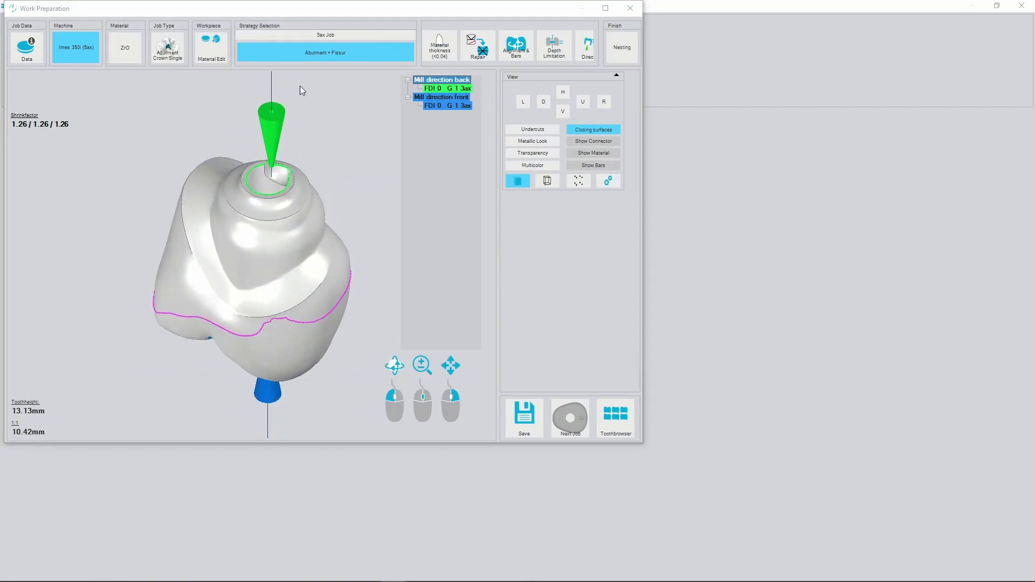
left_click(324, 52)
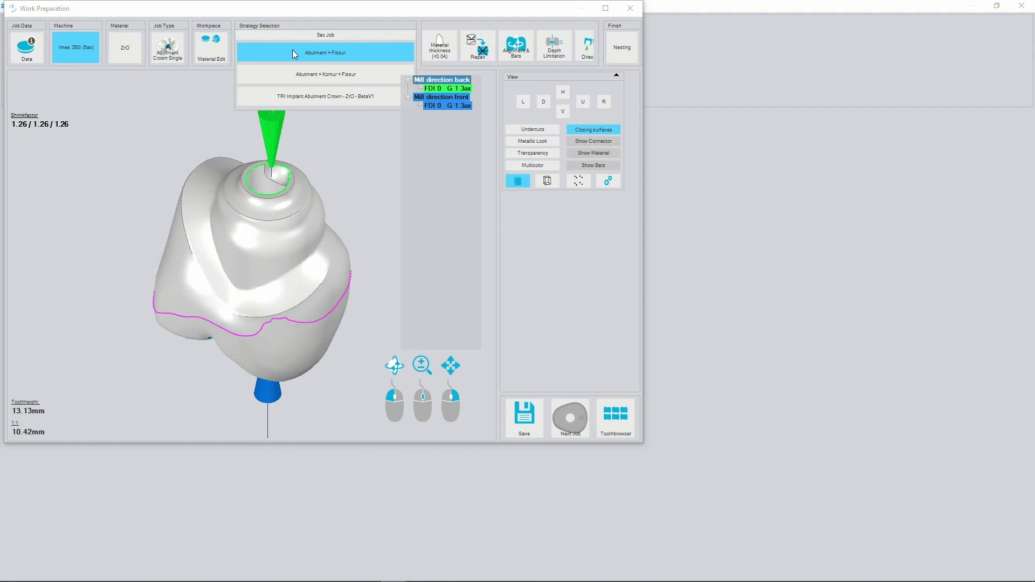
mouse_move(292, 98)
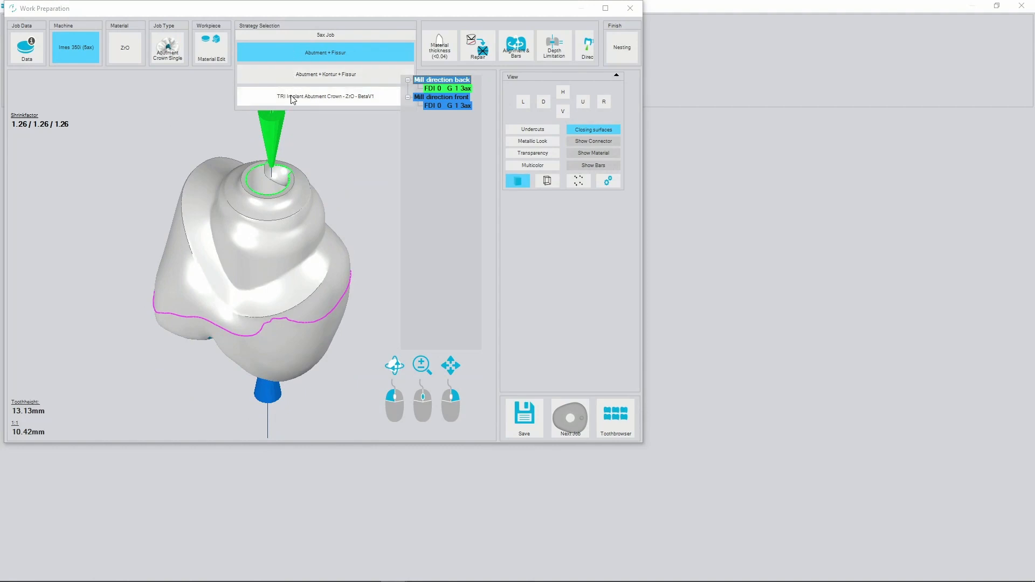
mouse_move(306, 101)
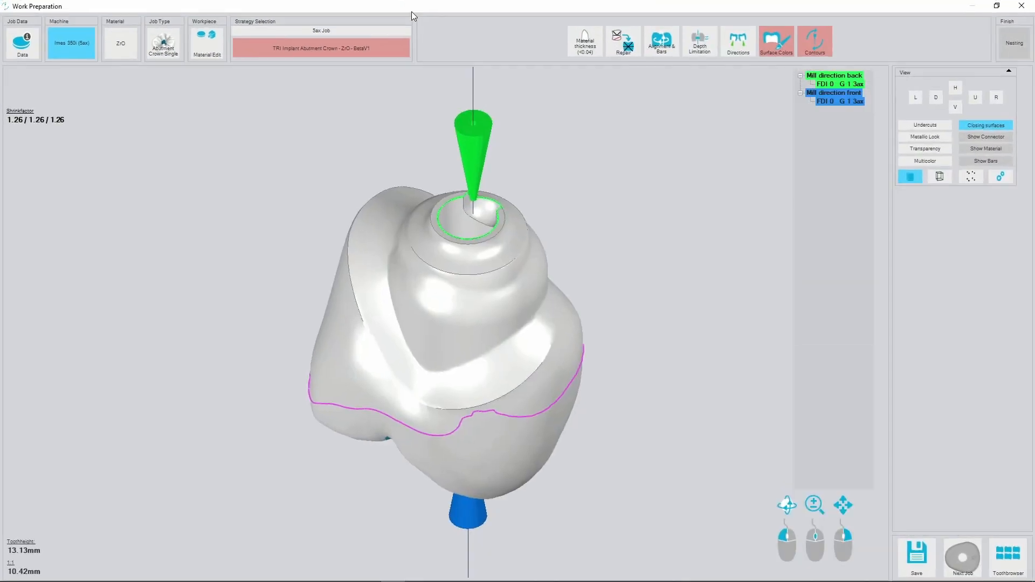
right_click(833, 96)
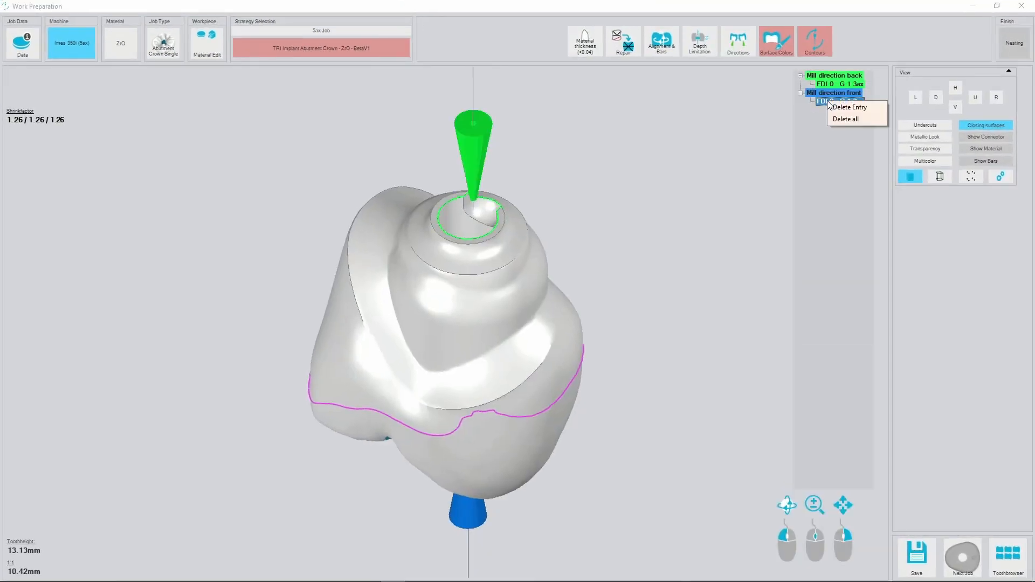
left_click(845, 119)
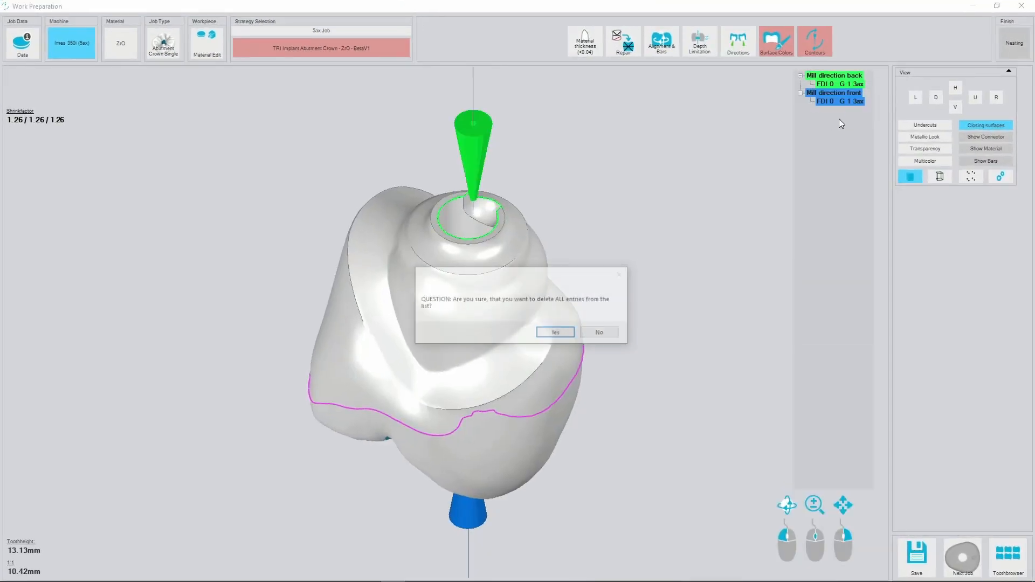
Confirm the deletion, then fill the middle screw channel hole as a closing surface and accept.
left_click(554, 332)
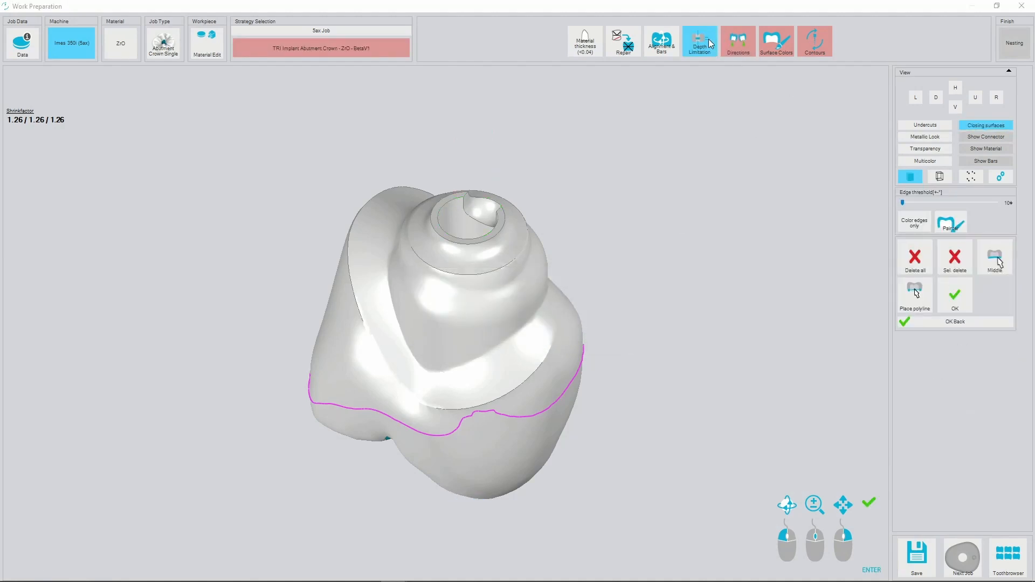
mouse_move(914, 257)
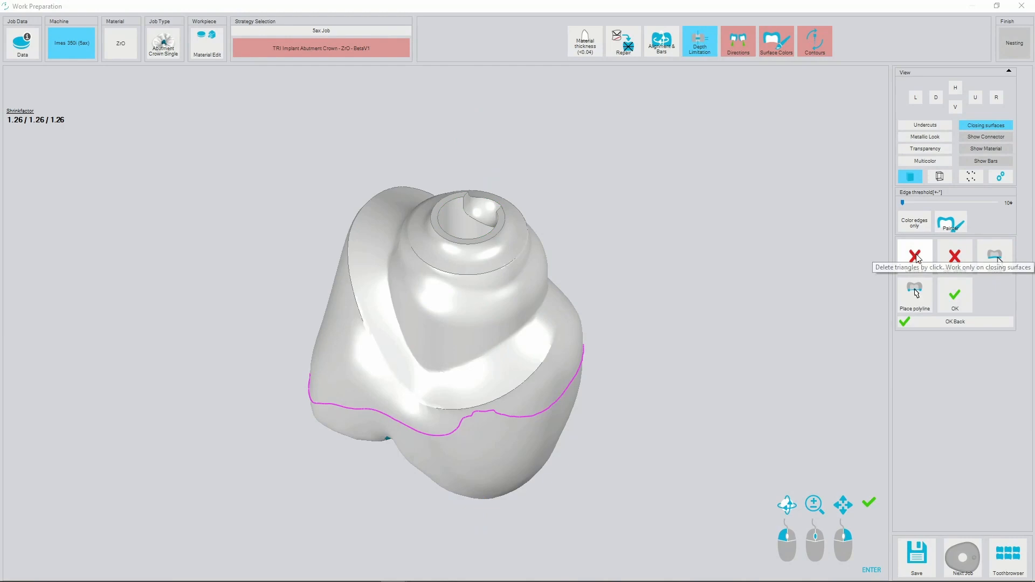
mouse_move(834, 265)
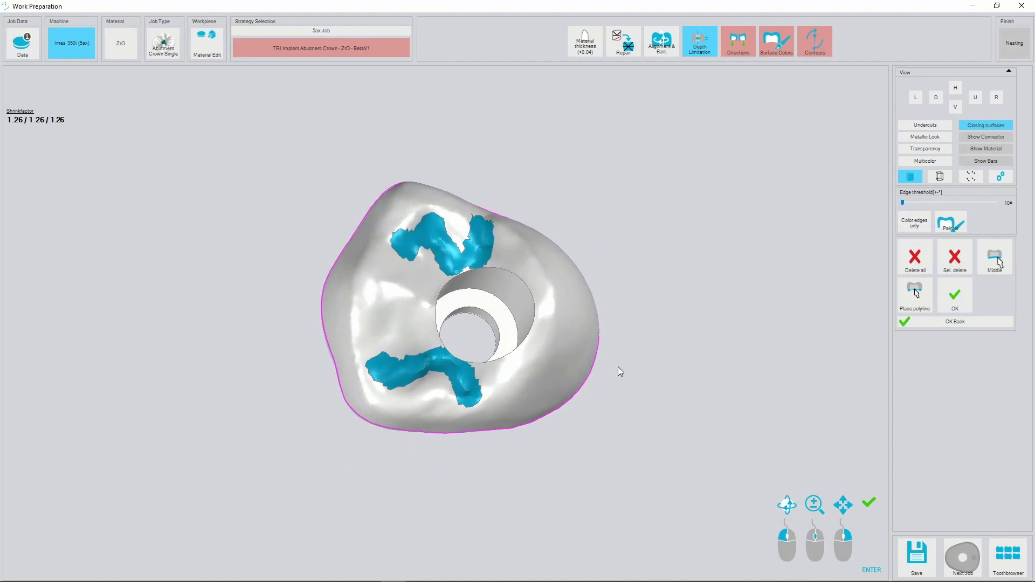
mouse_move(1000, 289)
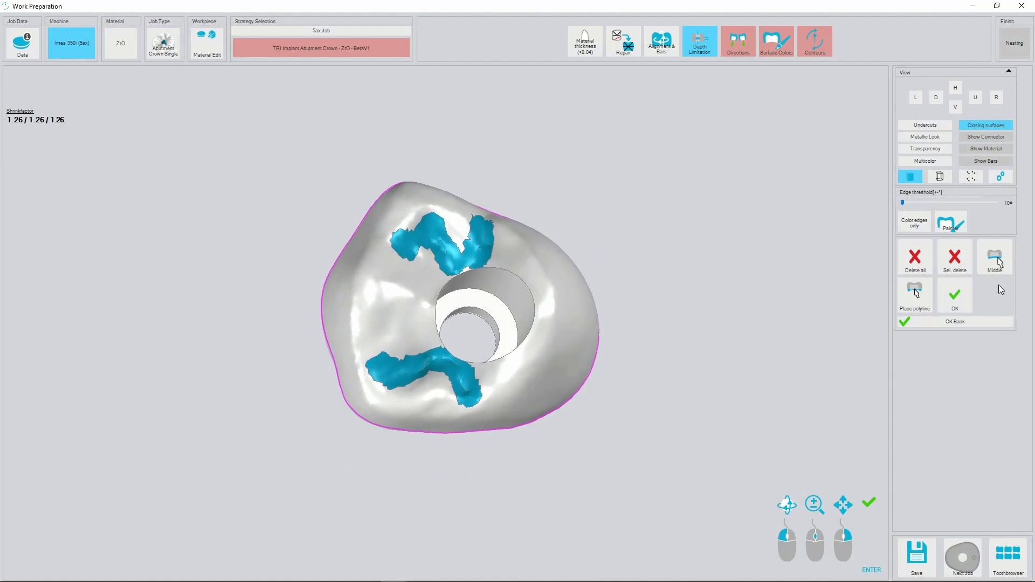
left_click(995, 256)
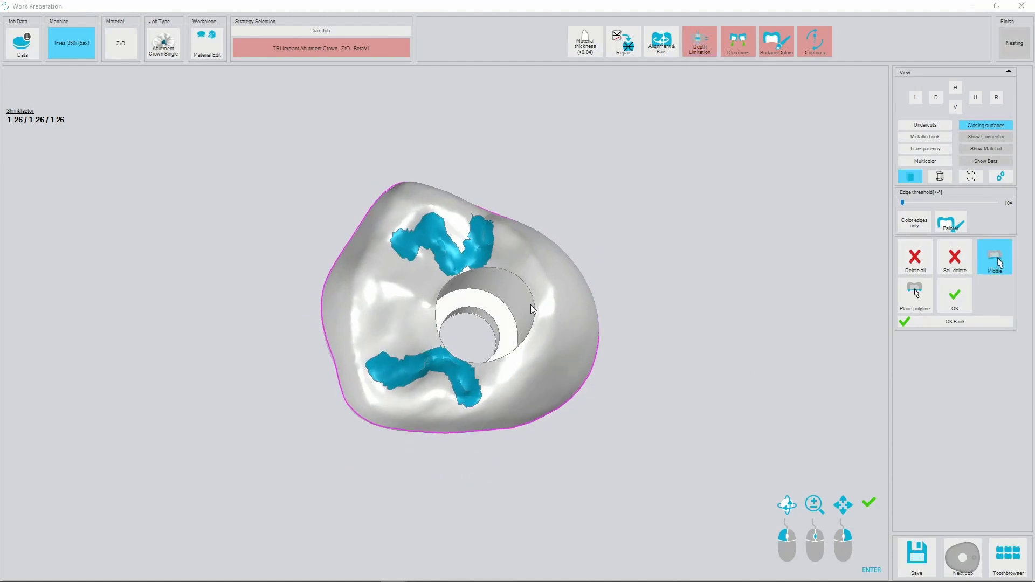
left_click(487, 319)
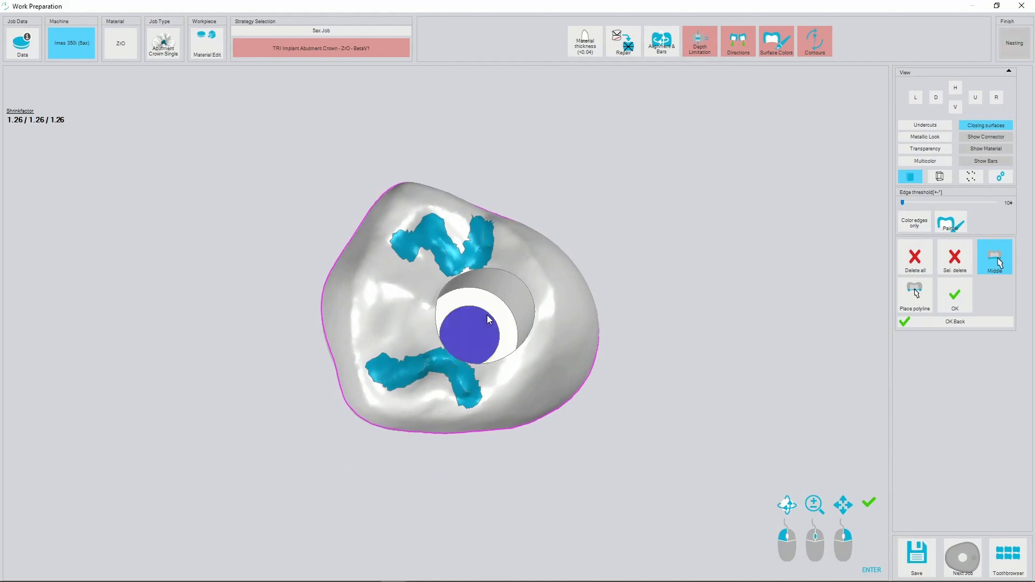
left_click(954, 322)
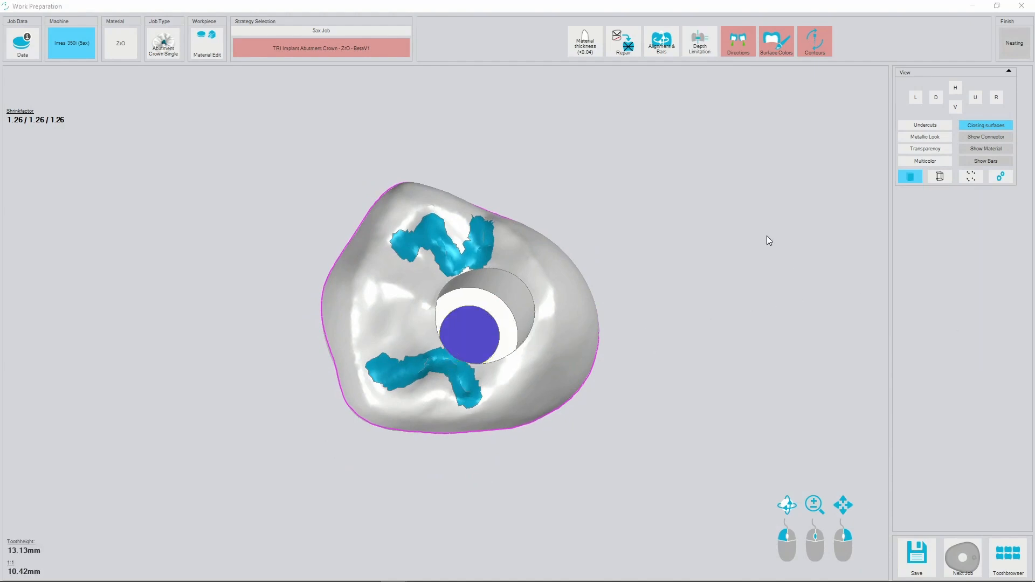
mouse_move(738, 41)
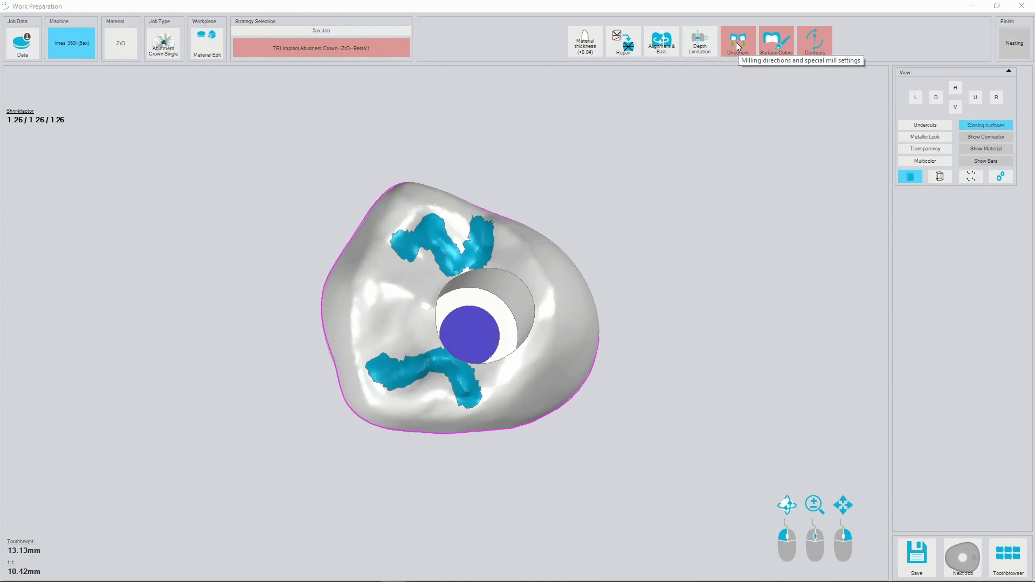
Compute a front milling direction from the screw channel rim curve and accept it.
left_click(737, 40)
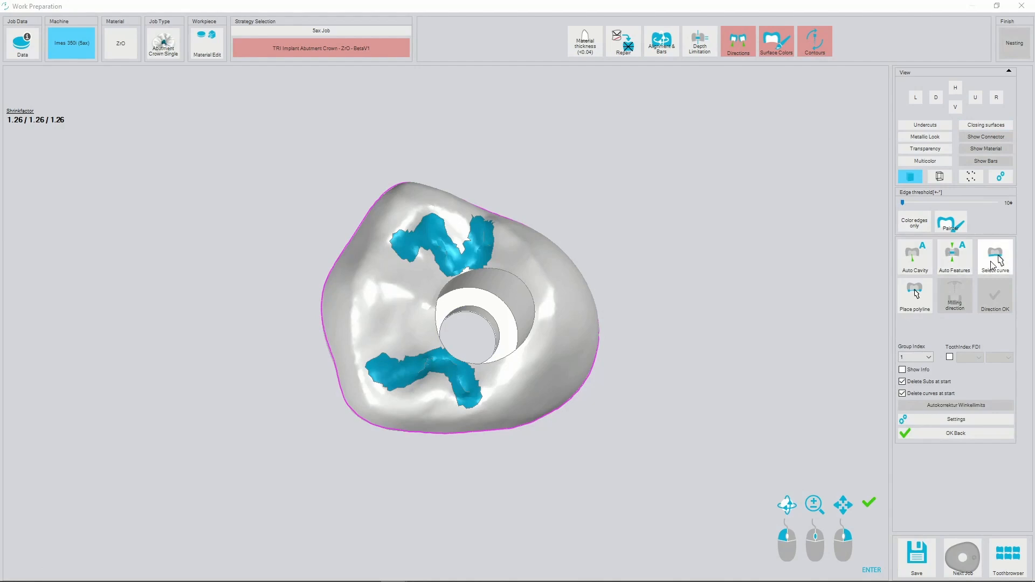
left_click(995, 256)
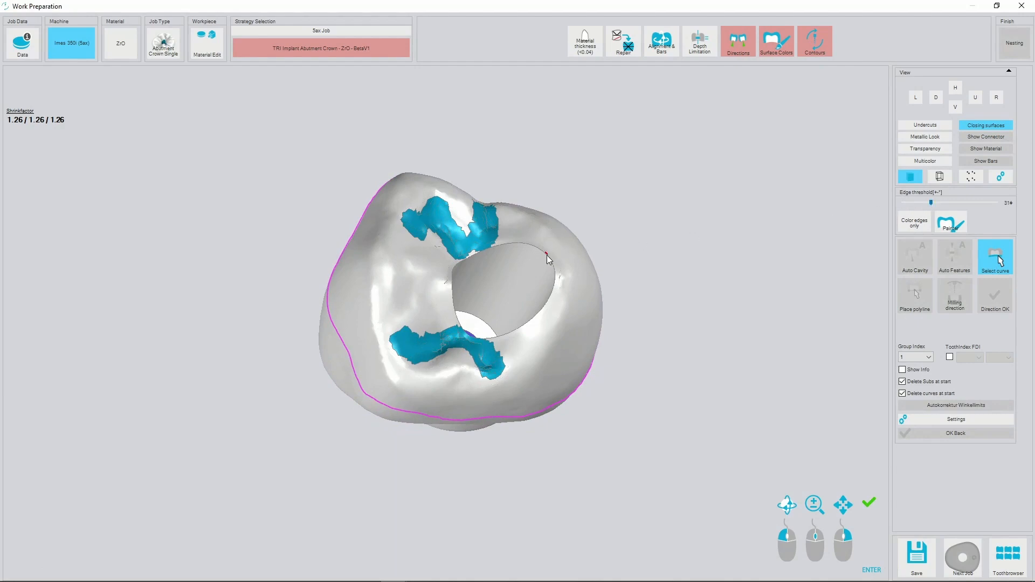
left_click(522, 248)
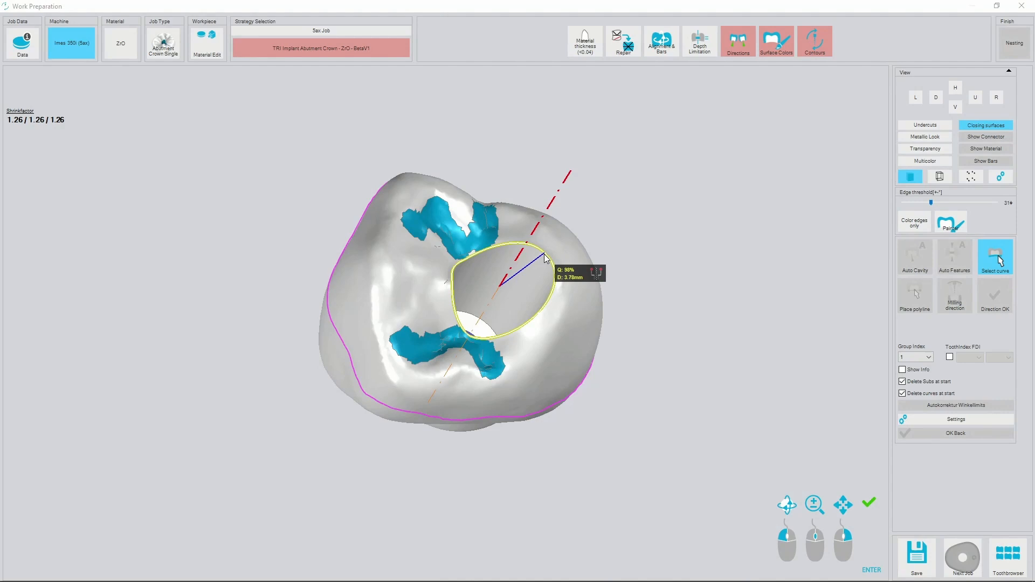
left_click(954, 296)
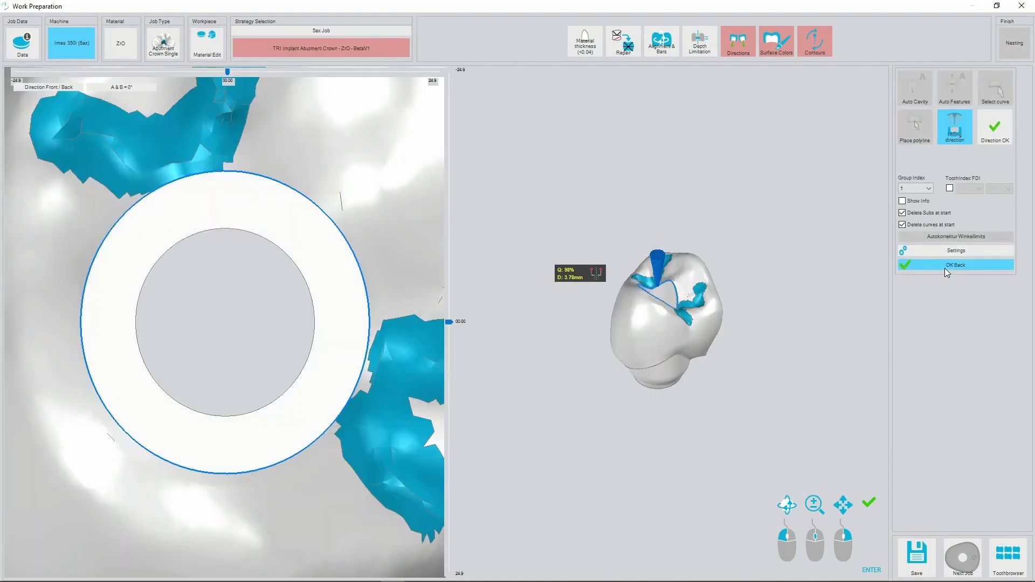
left_click(954, 266)
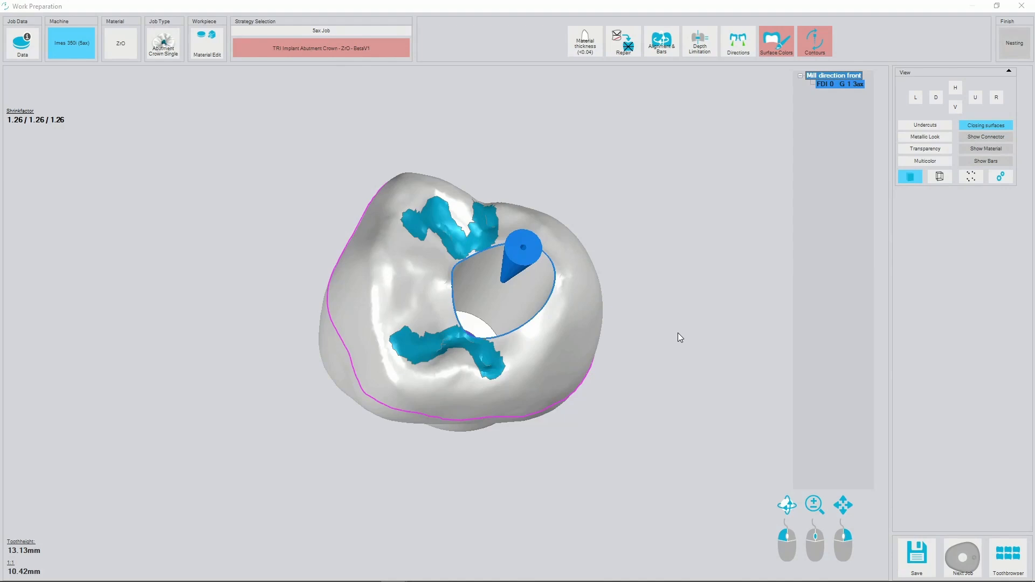
mouse_move(664, 396)
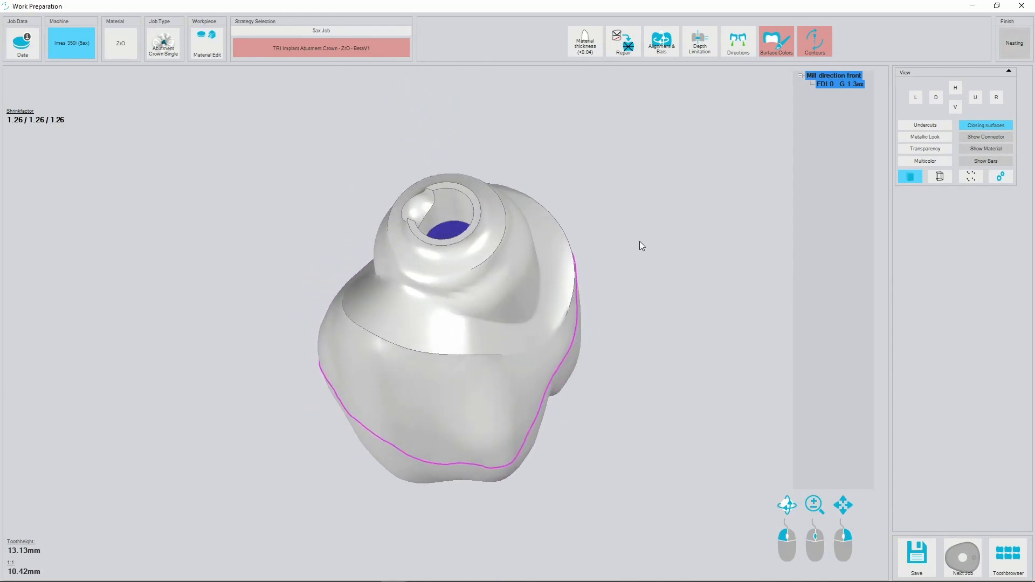
Compute a back milling direction from the underside connection rim curve and accept it.
left_click(737, 41)
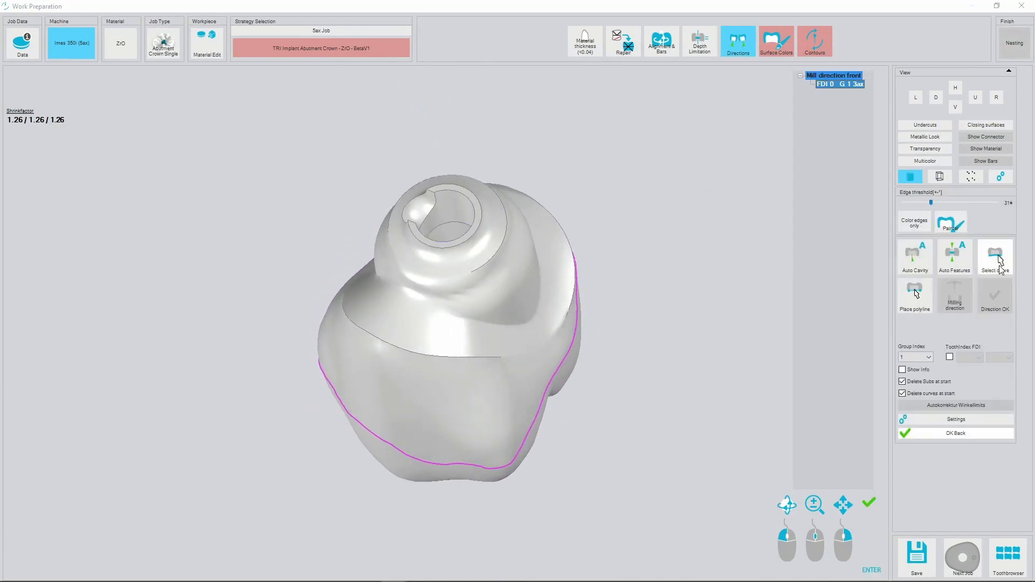
left_click(995, 257)
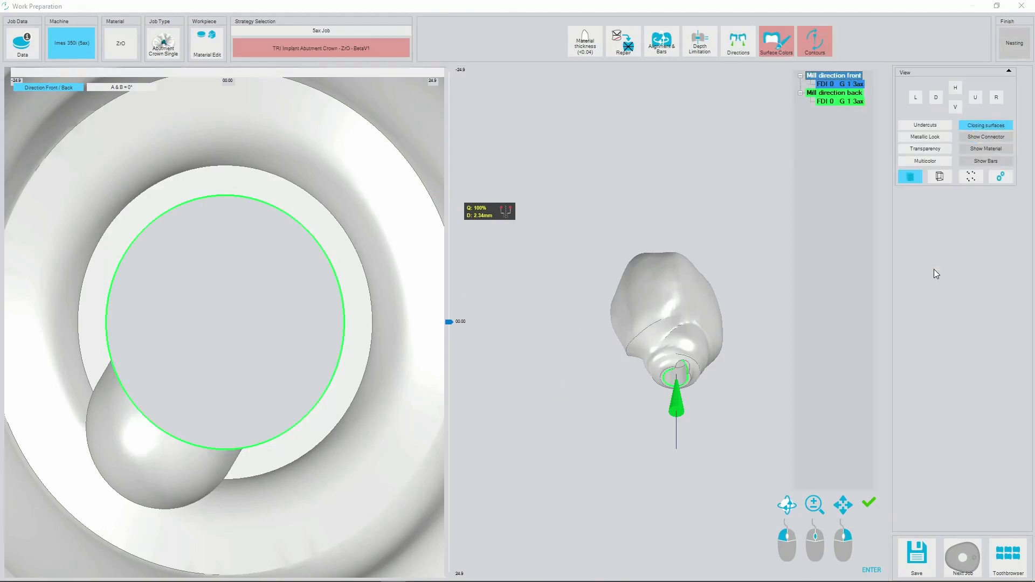
left_click(870, 503)
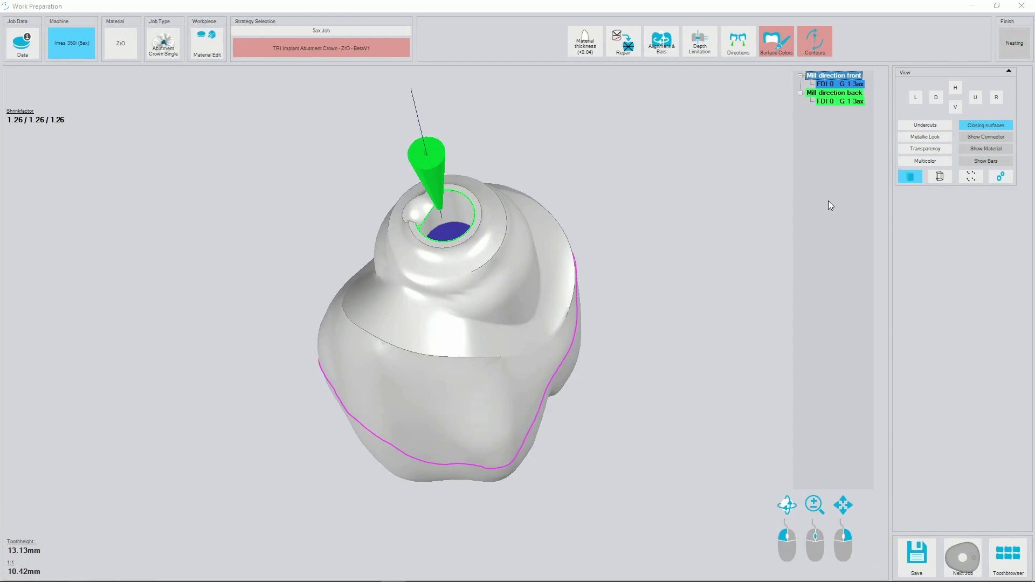
mouse_move(812, 202)
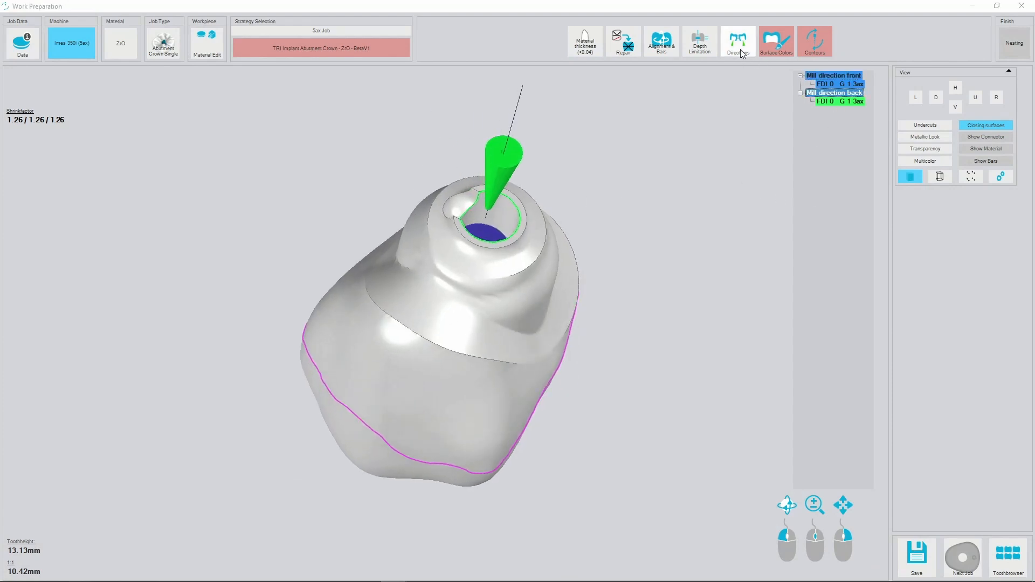
left_click(737, 41)
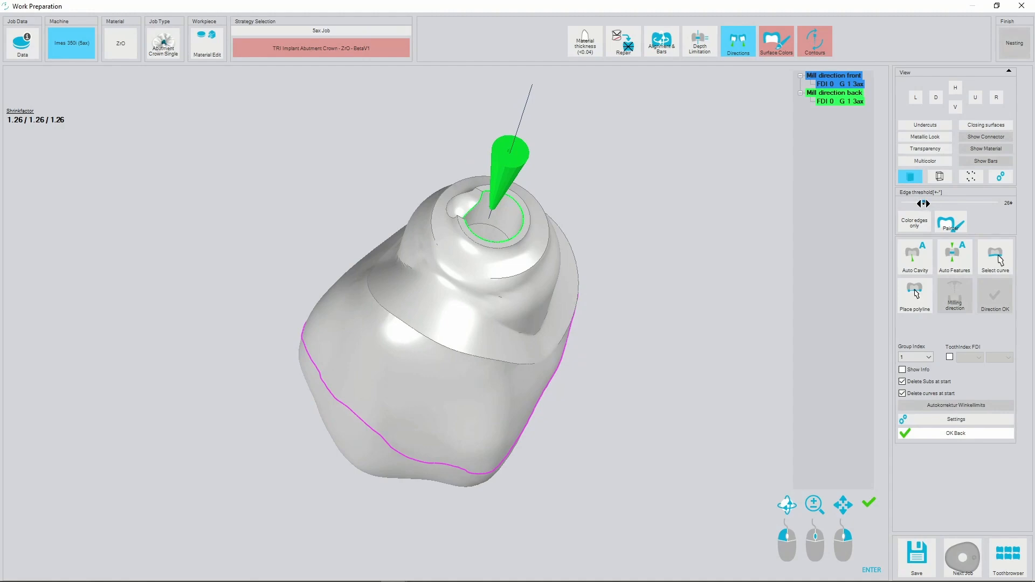
left_click(895, 202)
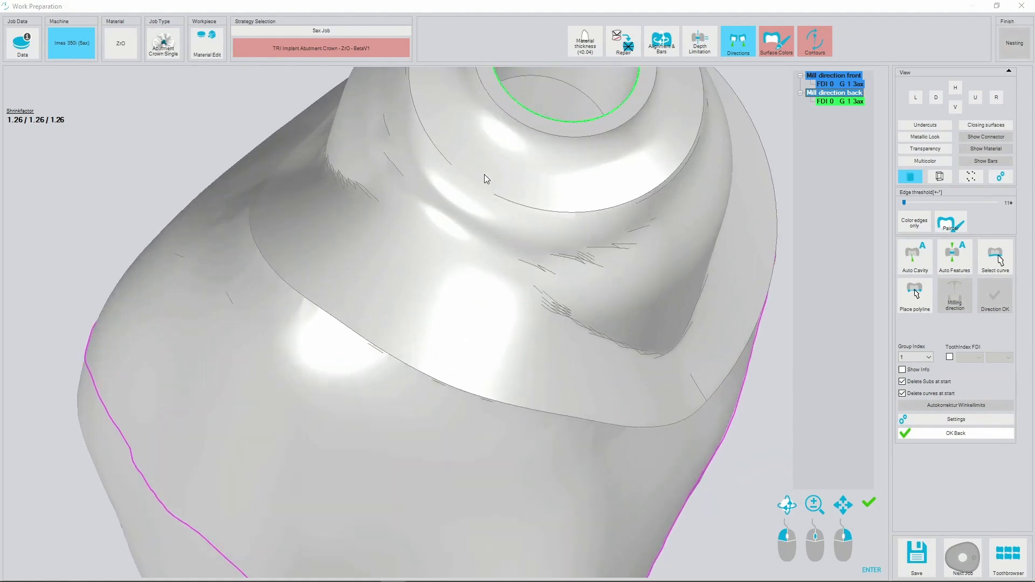
mouse_move(889, 213)
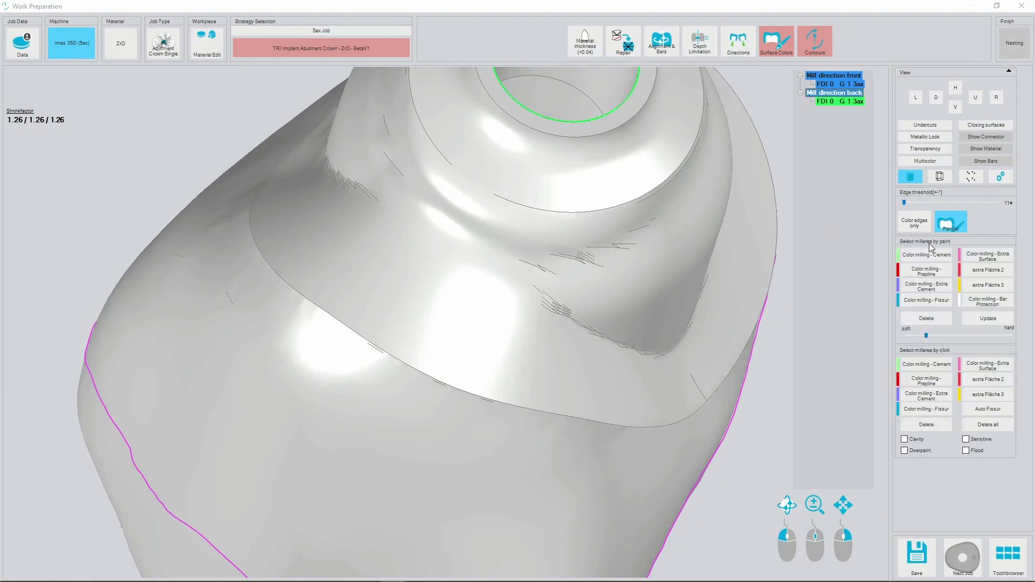
Paint a cement-milling patch on the inner shoulder beside the connection opening.
left_click(535, 181)
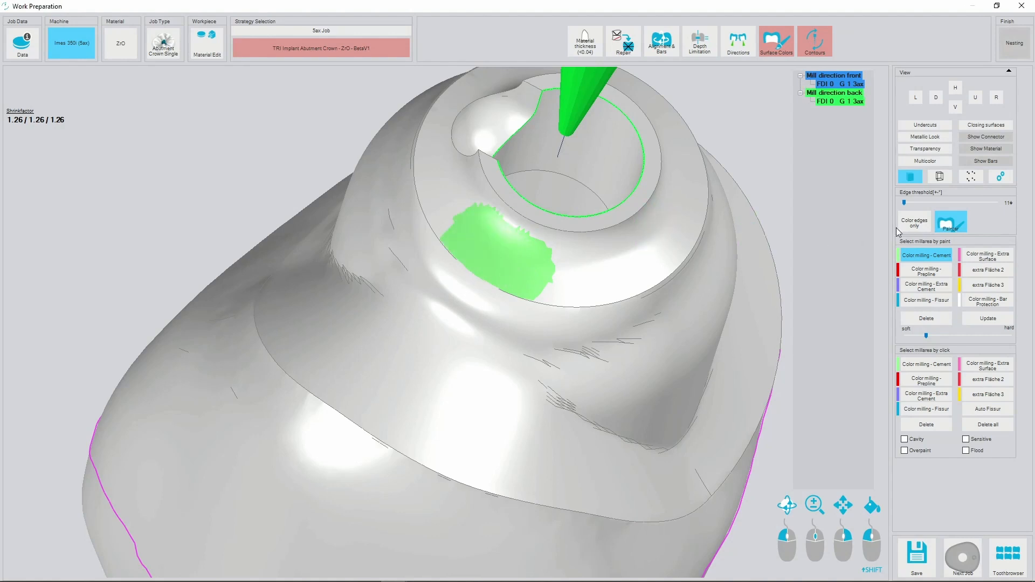
left_click(738, 41)
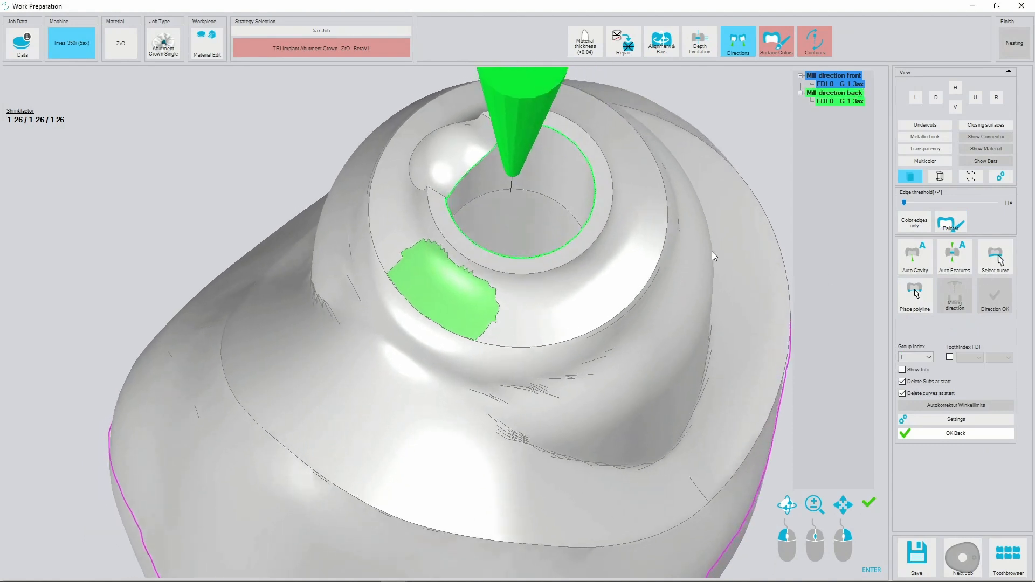
left_click(995, 256)
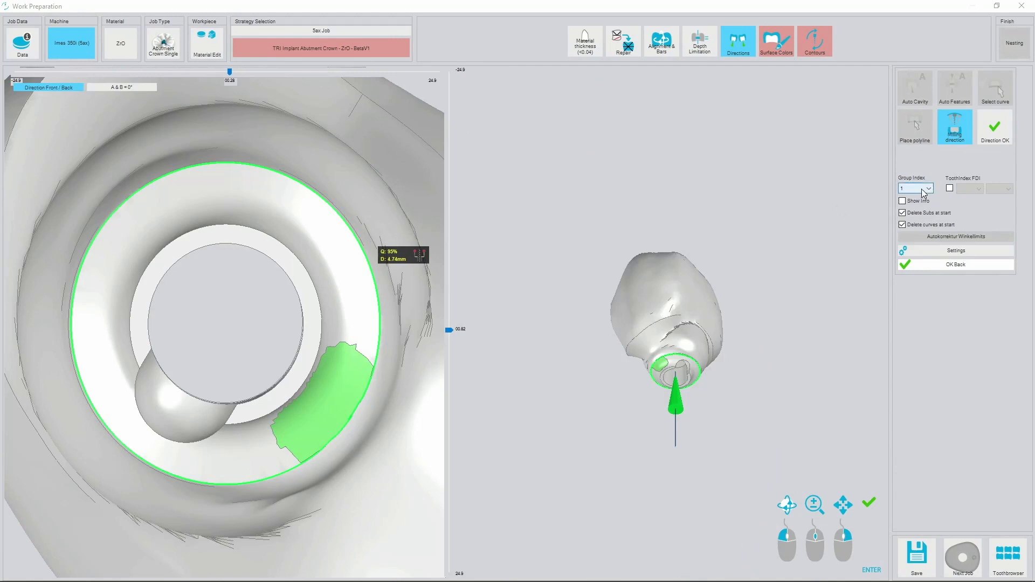
Compute a second back milling direction from the outer rim with Group Index 2.
left_click(929, 187)
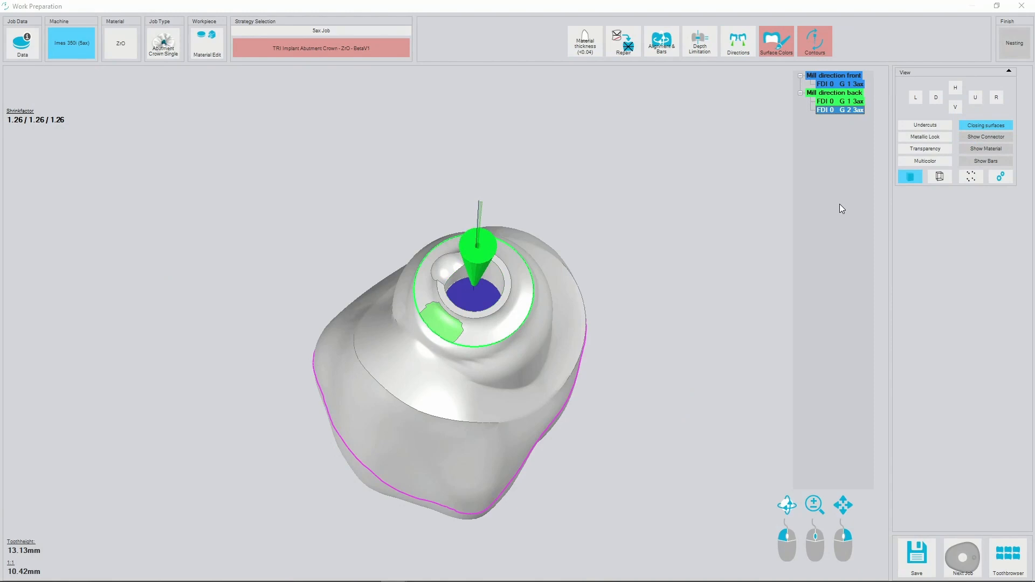
mouse_move(834, 197)
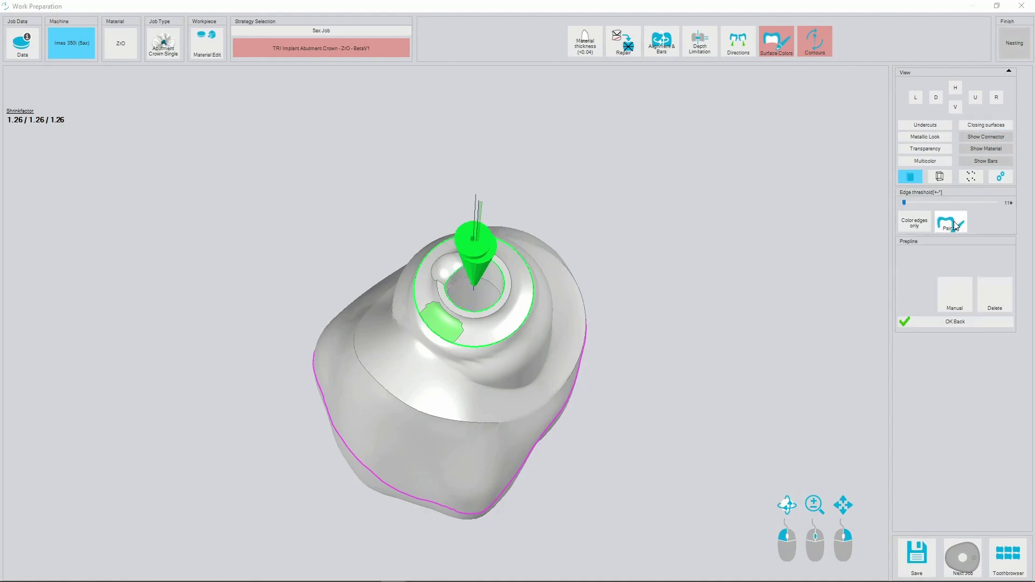
Colour the inner step ring as a prepline milling surface by click selection.
left_click(951, 222)
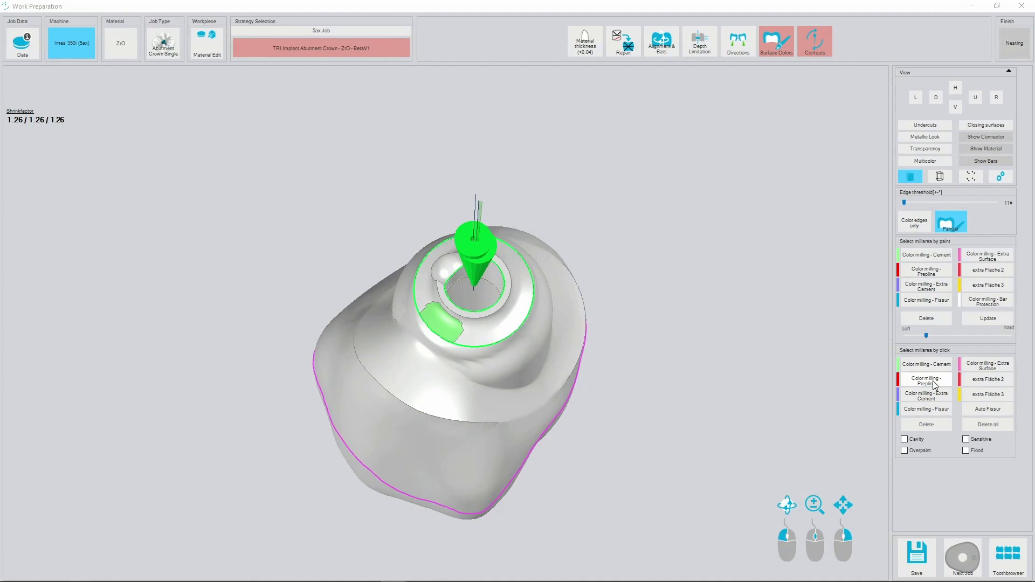
left_click(925, 381)
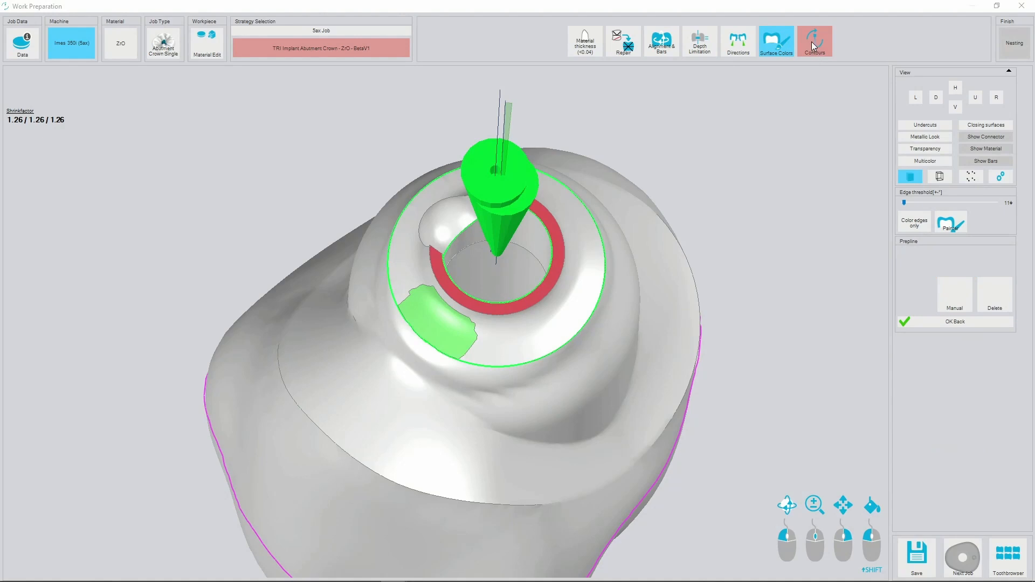
left_click(812, 41)
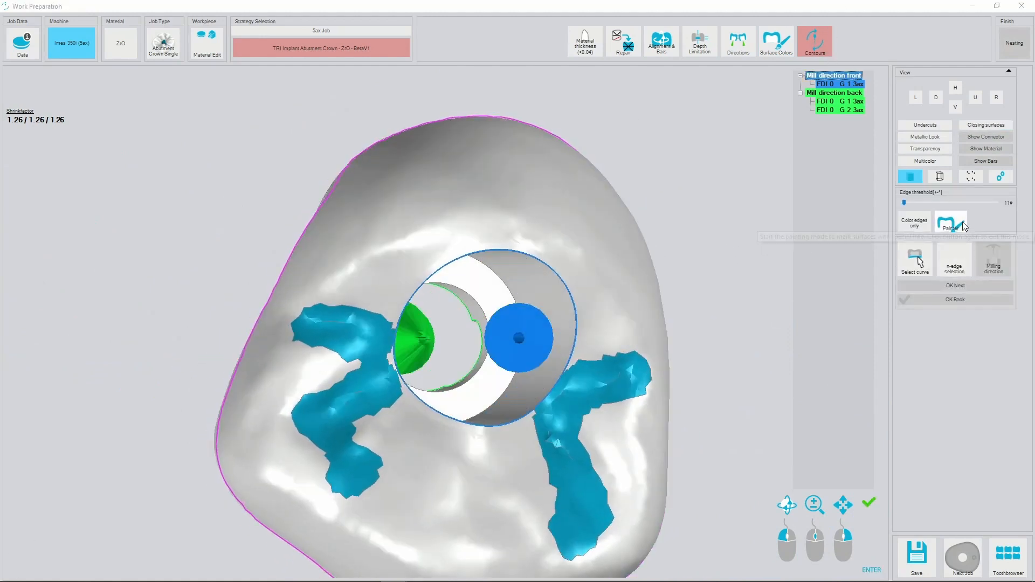
Define a front contour milling curve on the circular edge around the screw channel and confirm.
left_click(915, 257)
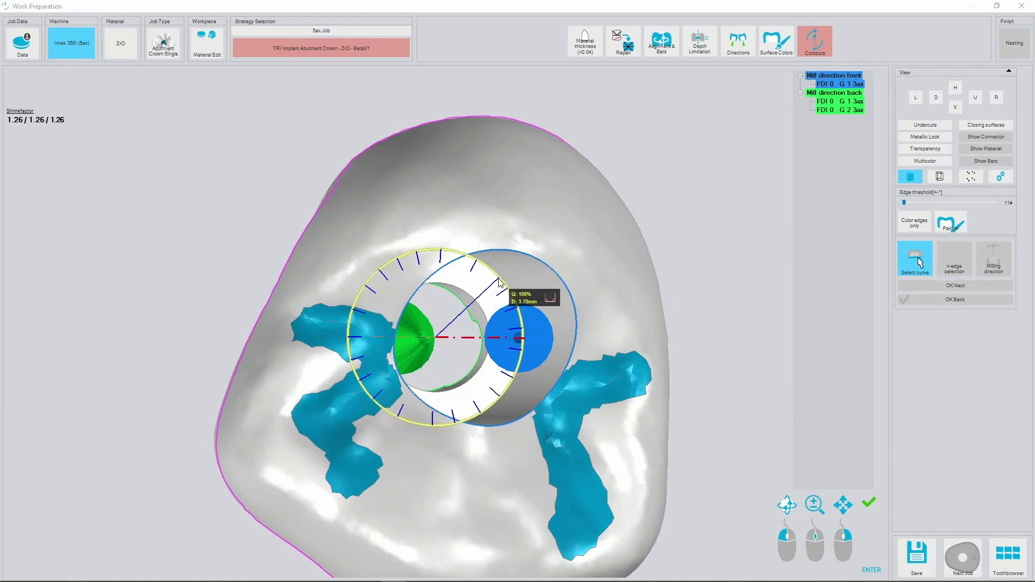
left_click(993, 257)
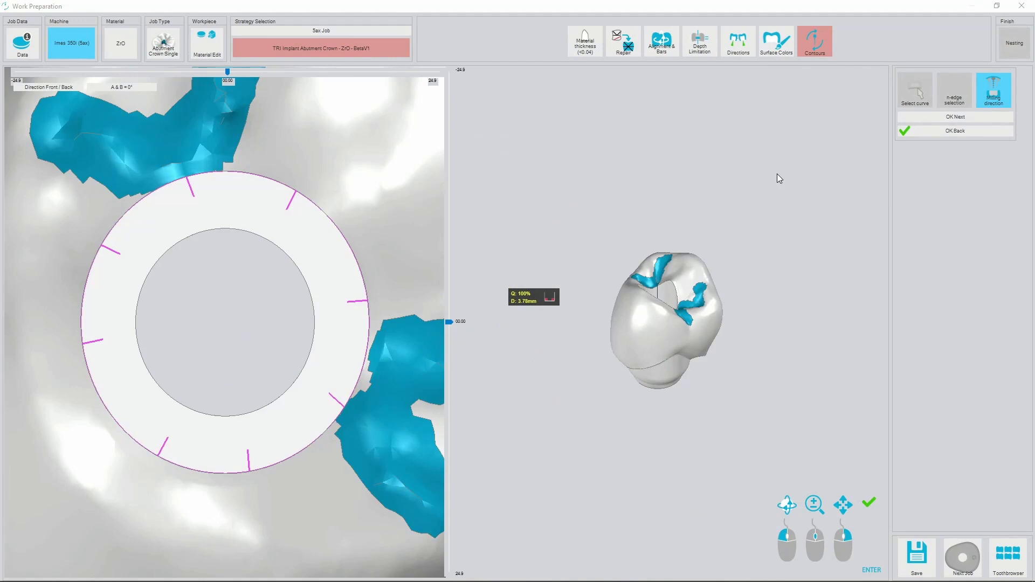
left_click(815, 41)
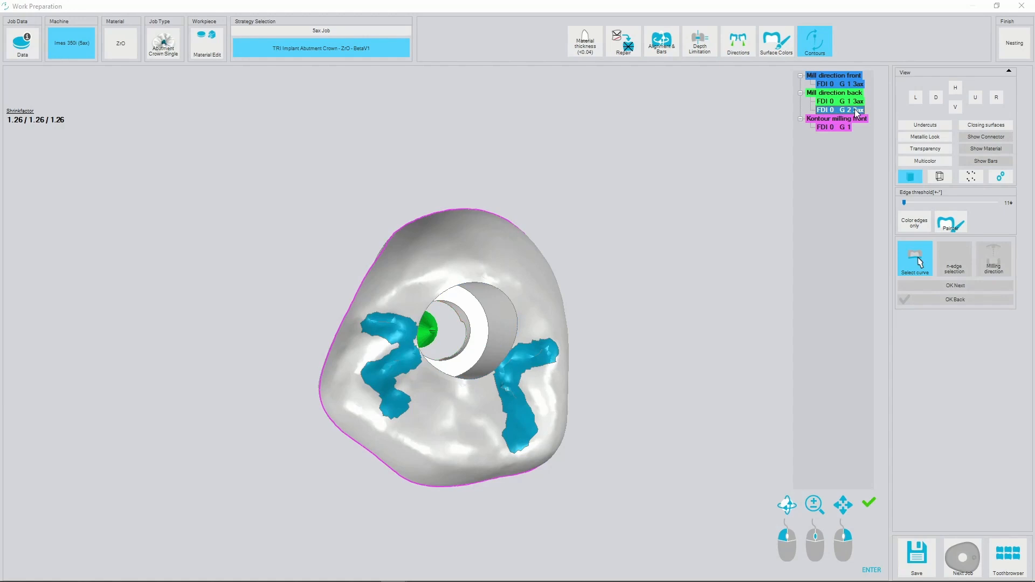
left_click(835, 128)
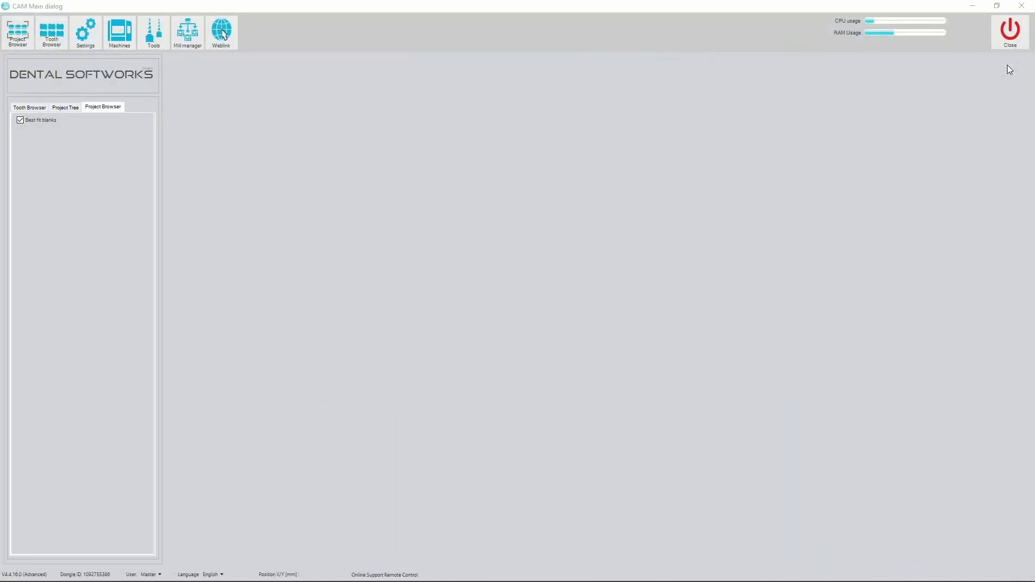
Show all blanks, nest the crown in the DD cube ONE 18mm zirconia blank near its edge and confirm the position.
left_click(20, 120)
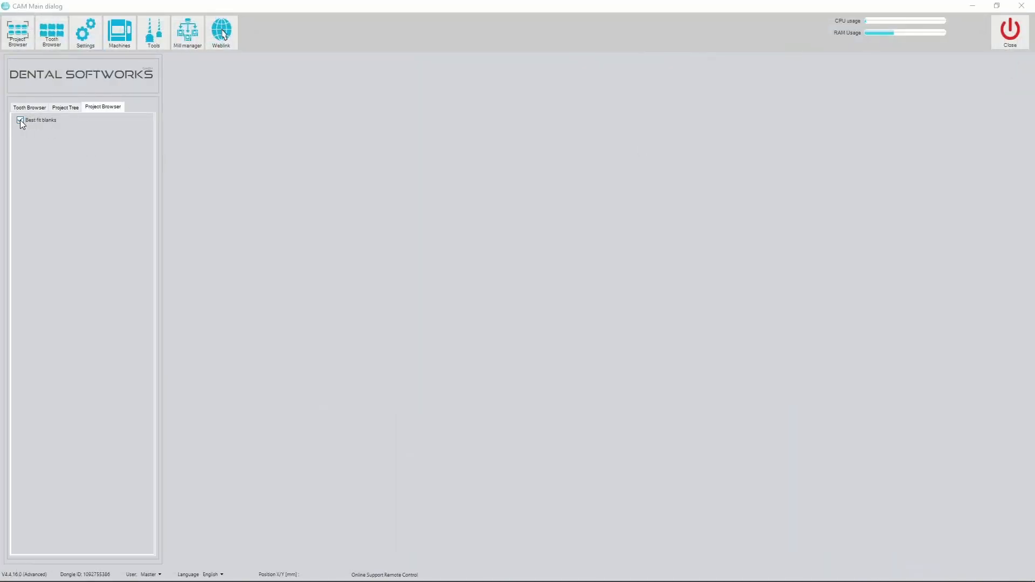
left_click(20, 119)
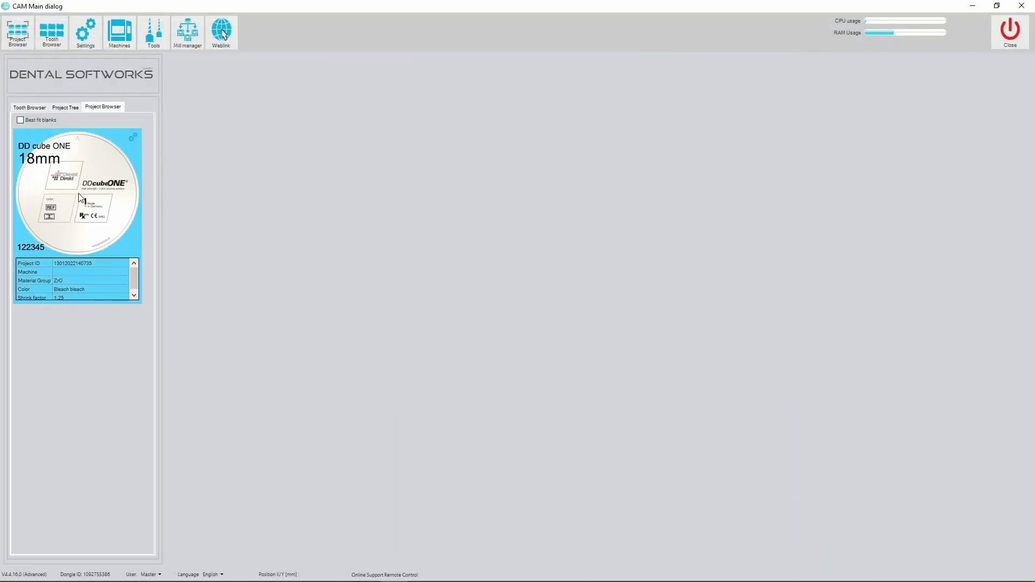
double_click(77, 192)
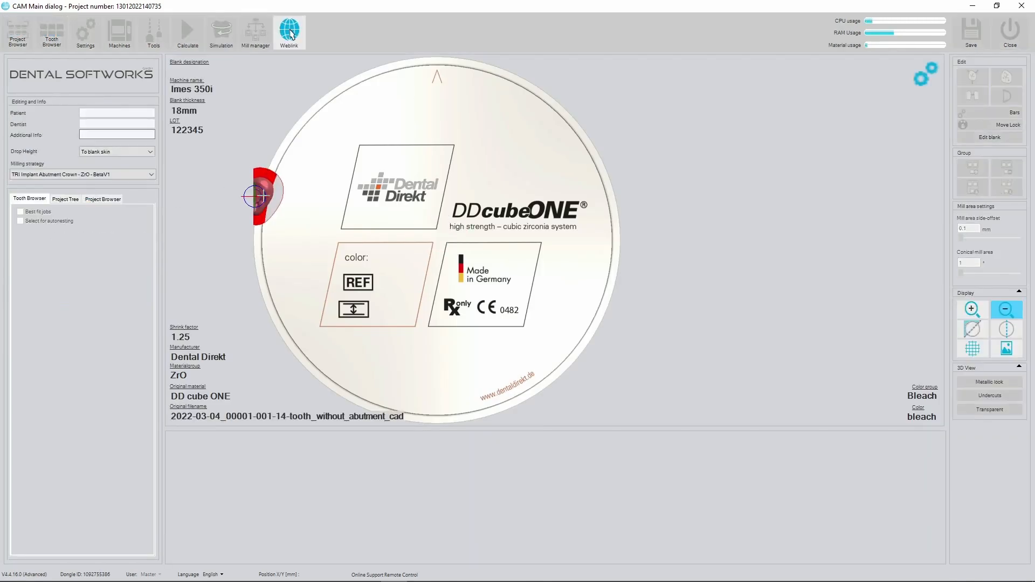
left_click_drag(261, 196, 316, 205)
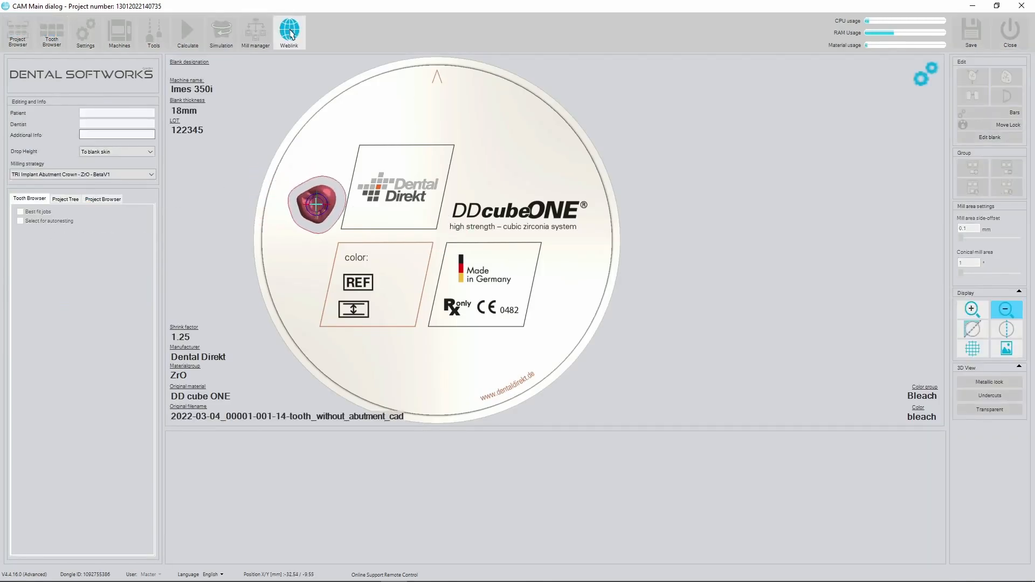
left_click(972, 76)
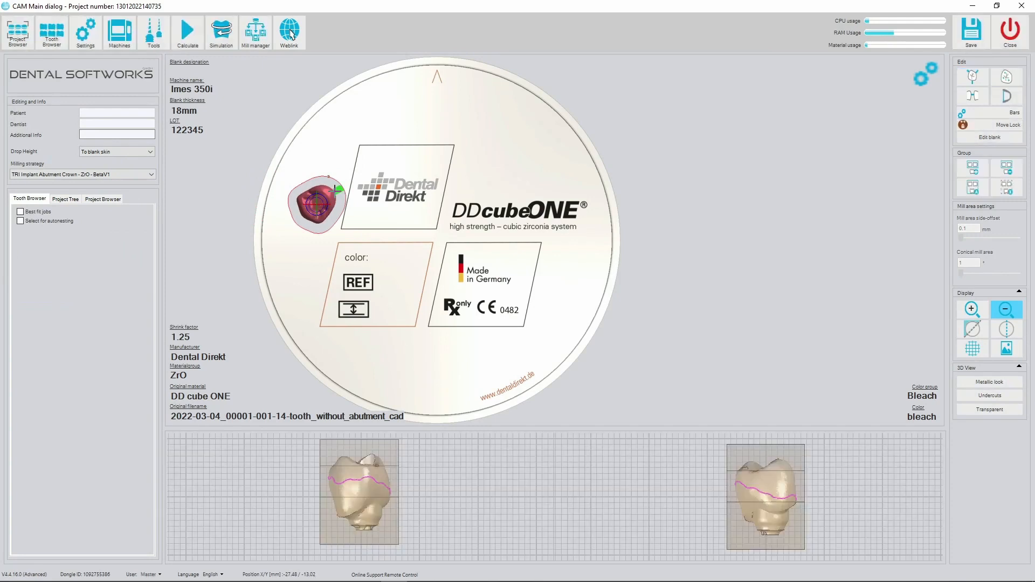
left_click(971, 76)
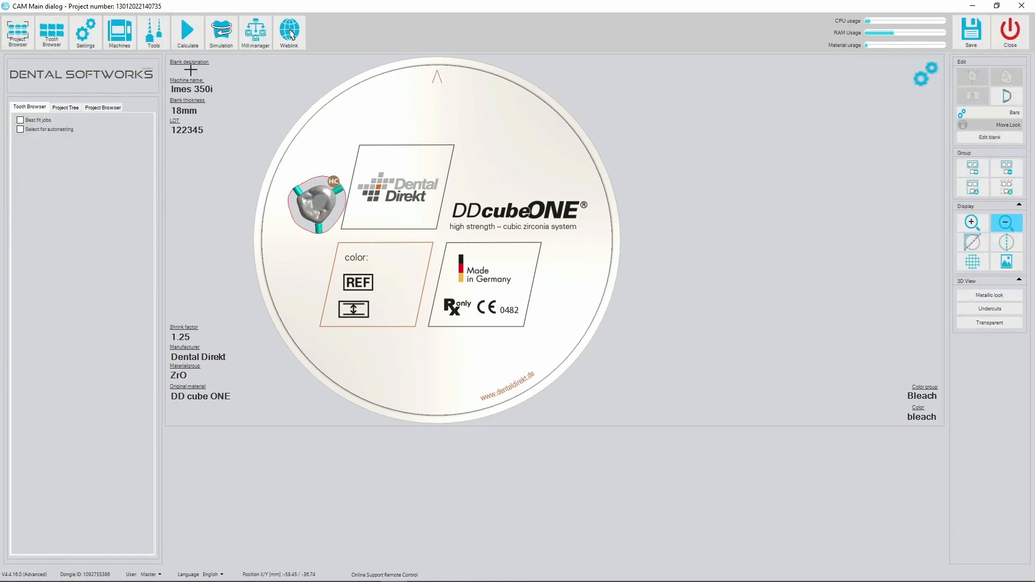
mouse_move(188, 30)
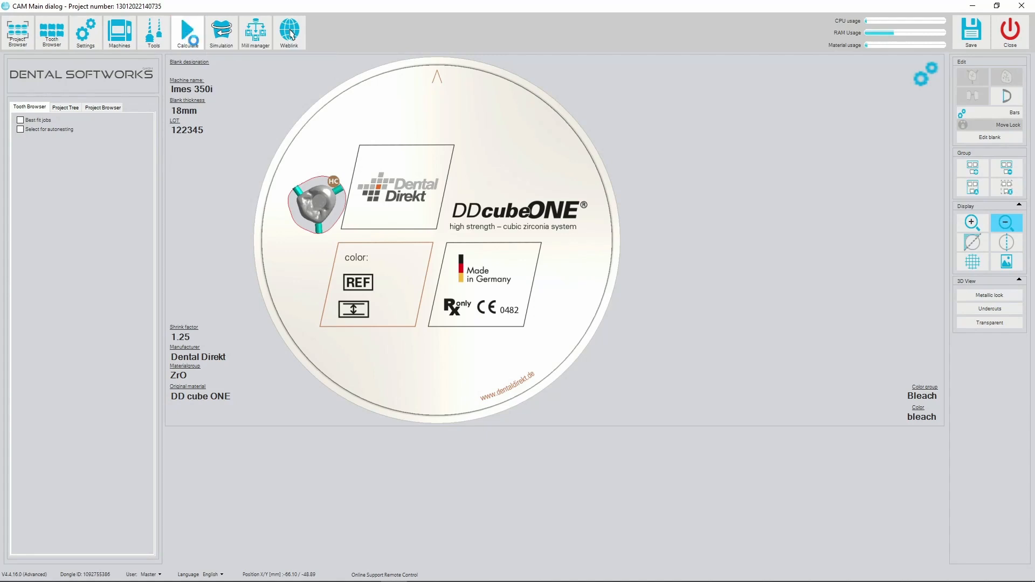
Calculate the crown's toolpaths with connector bars and start the toolpath simulation.
left_click(186, 31)
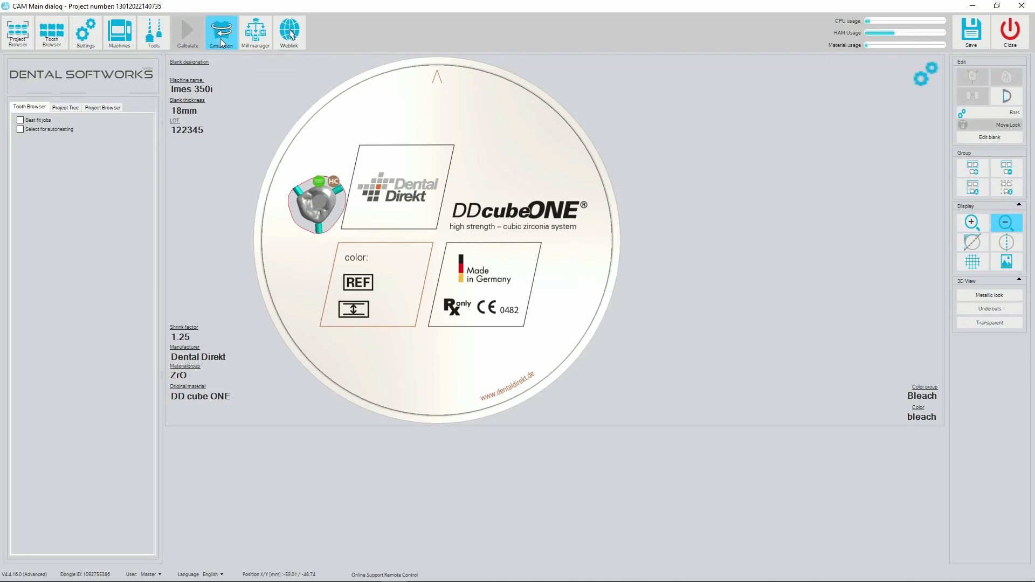
left_click(221, 31)
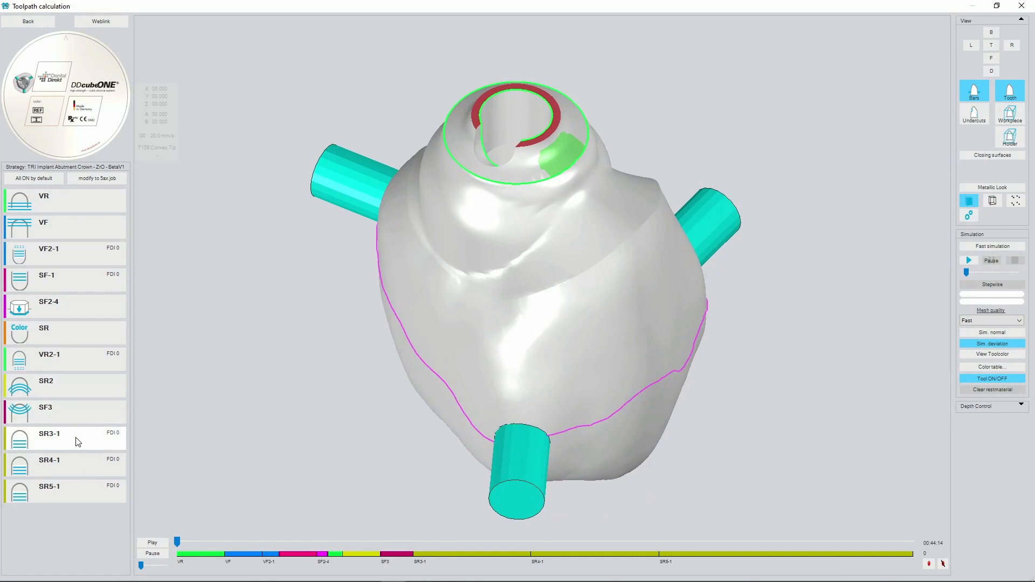
Display the SR3-1, SR4-1 and SR5-1 finishing toolpaths around the abutment opening in turn.
left_click(50, 434)
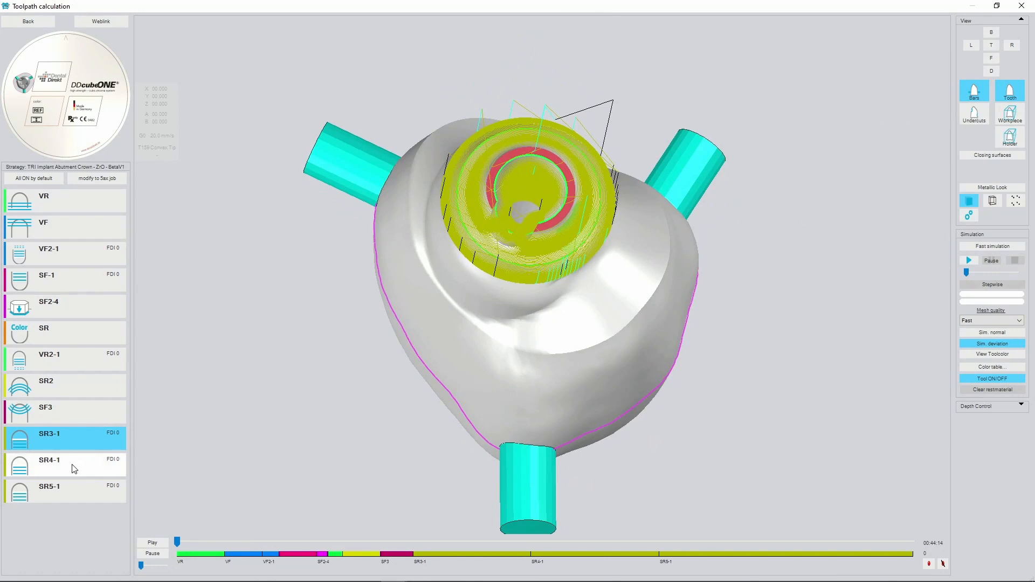
left_click(64, 464)
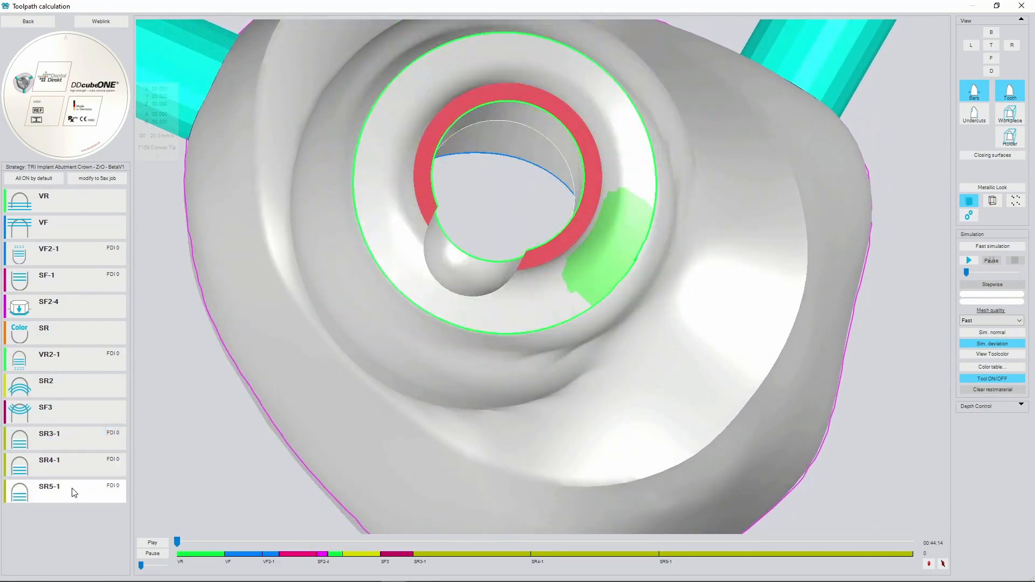
left_click(49, 486)
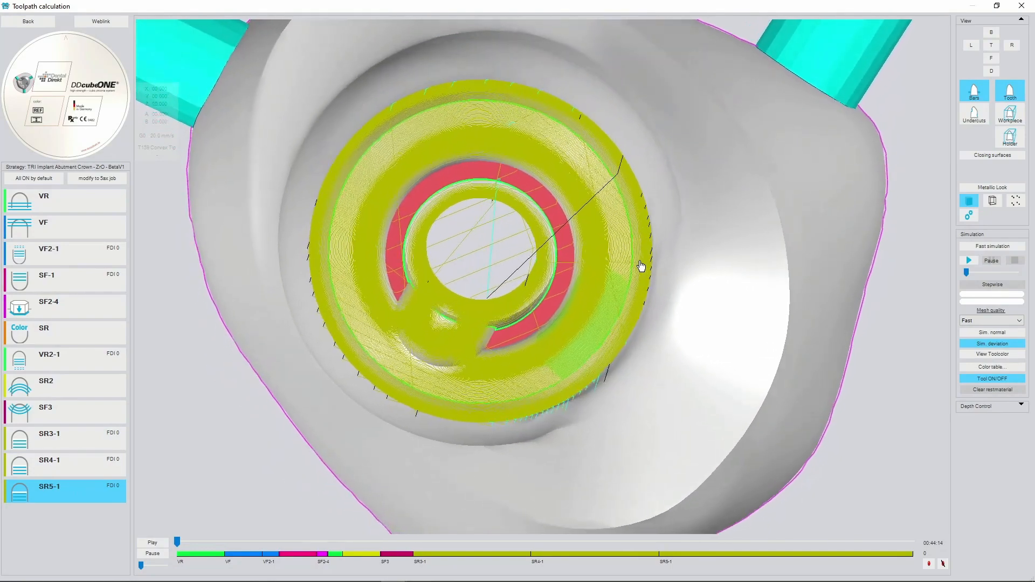
left_click(28, 21)
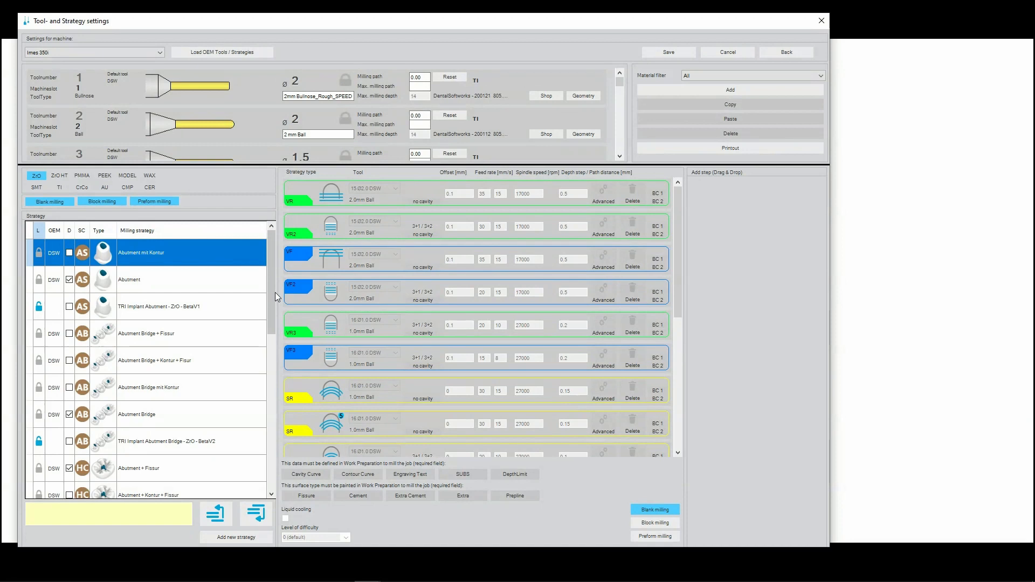
mouse_move(216, 310)
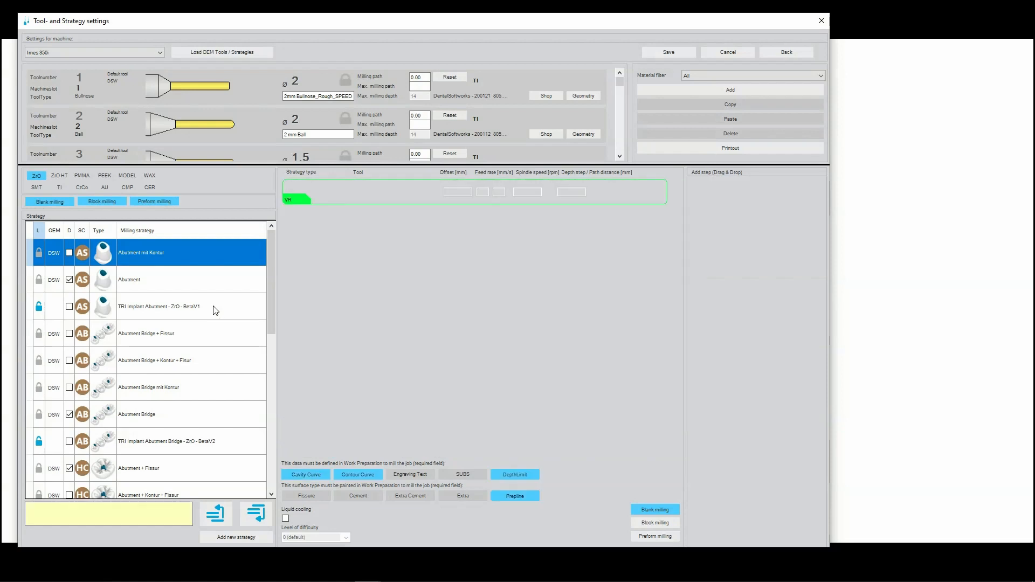
Show the TRI Implant Abutment - ZrO - BetaV1 steps and edit the SR4 and SR5 Offset values.
left_click(158, 306)
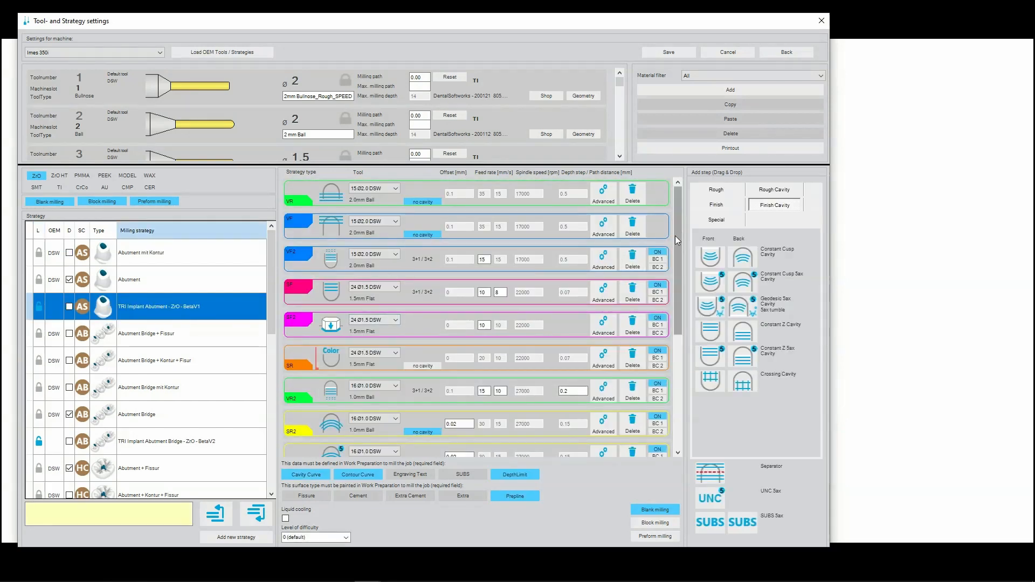
scroll("down", 3)
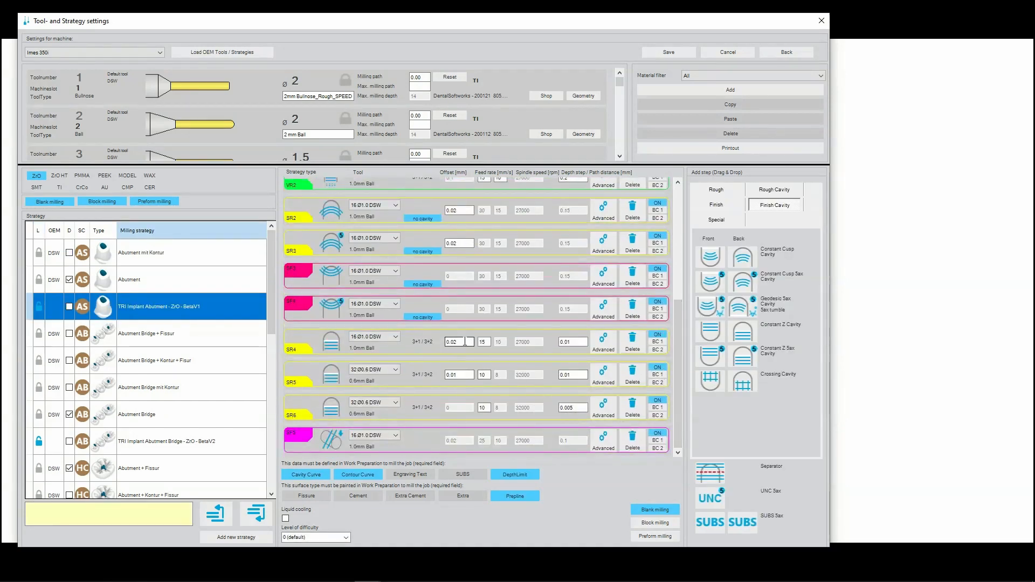
triple_click(459, 342)
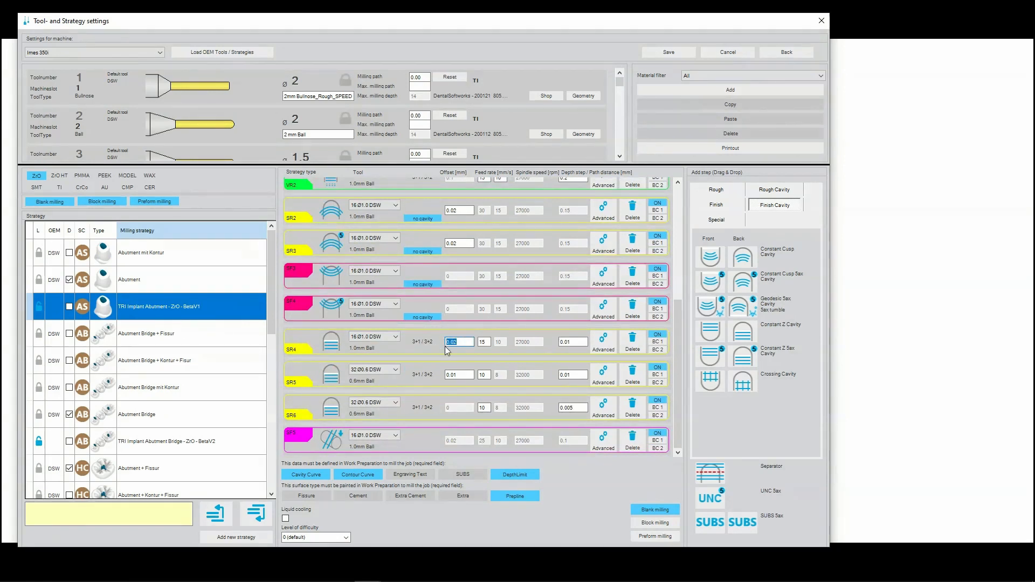
left_click(459, 374)
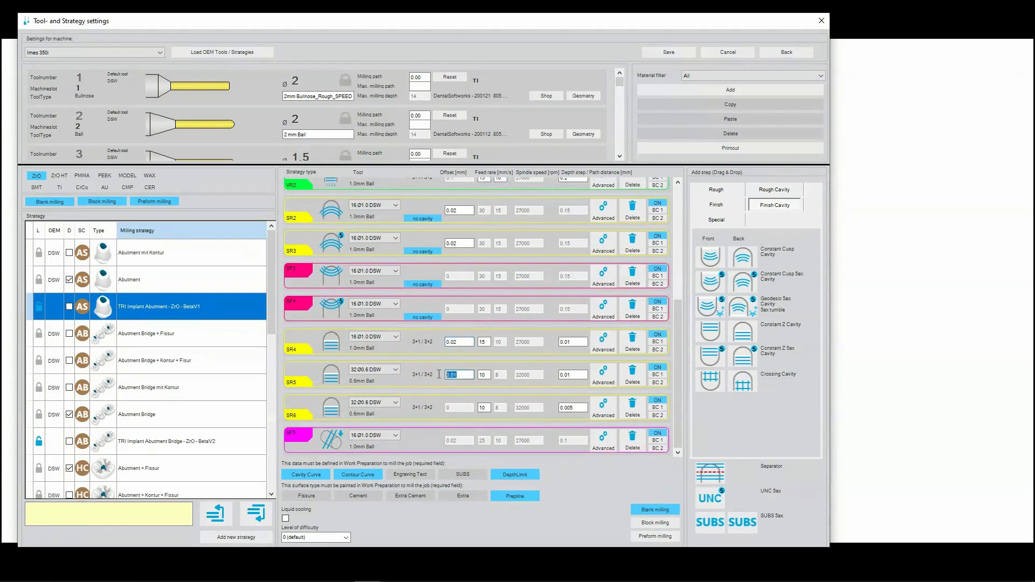